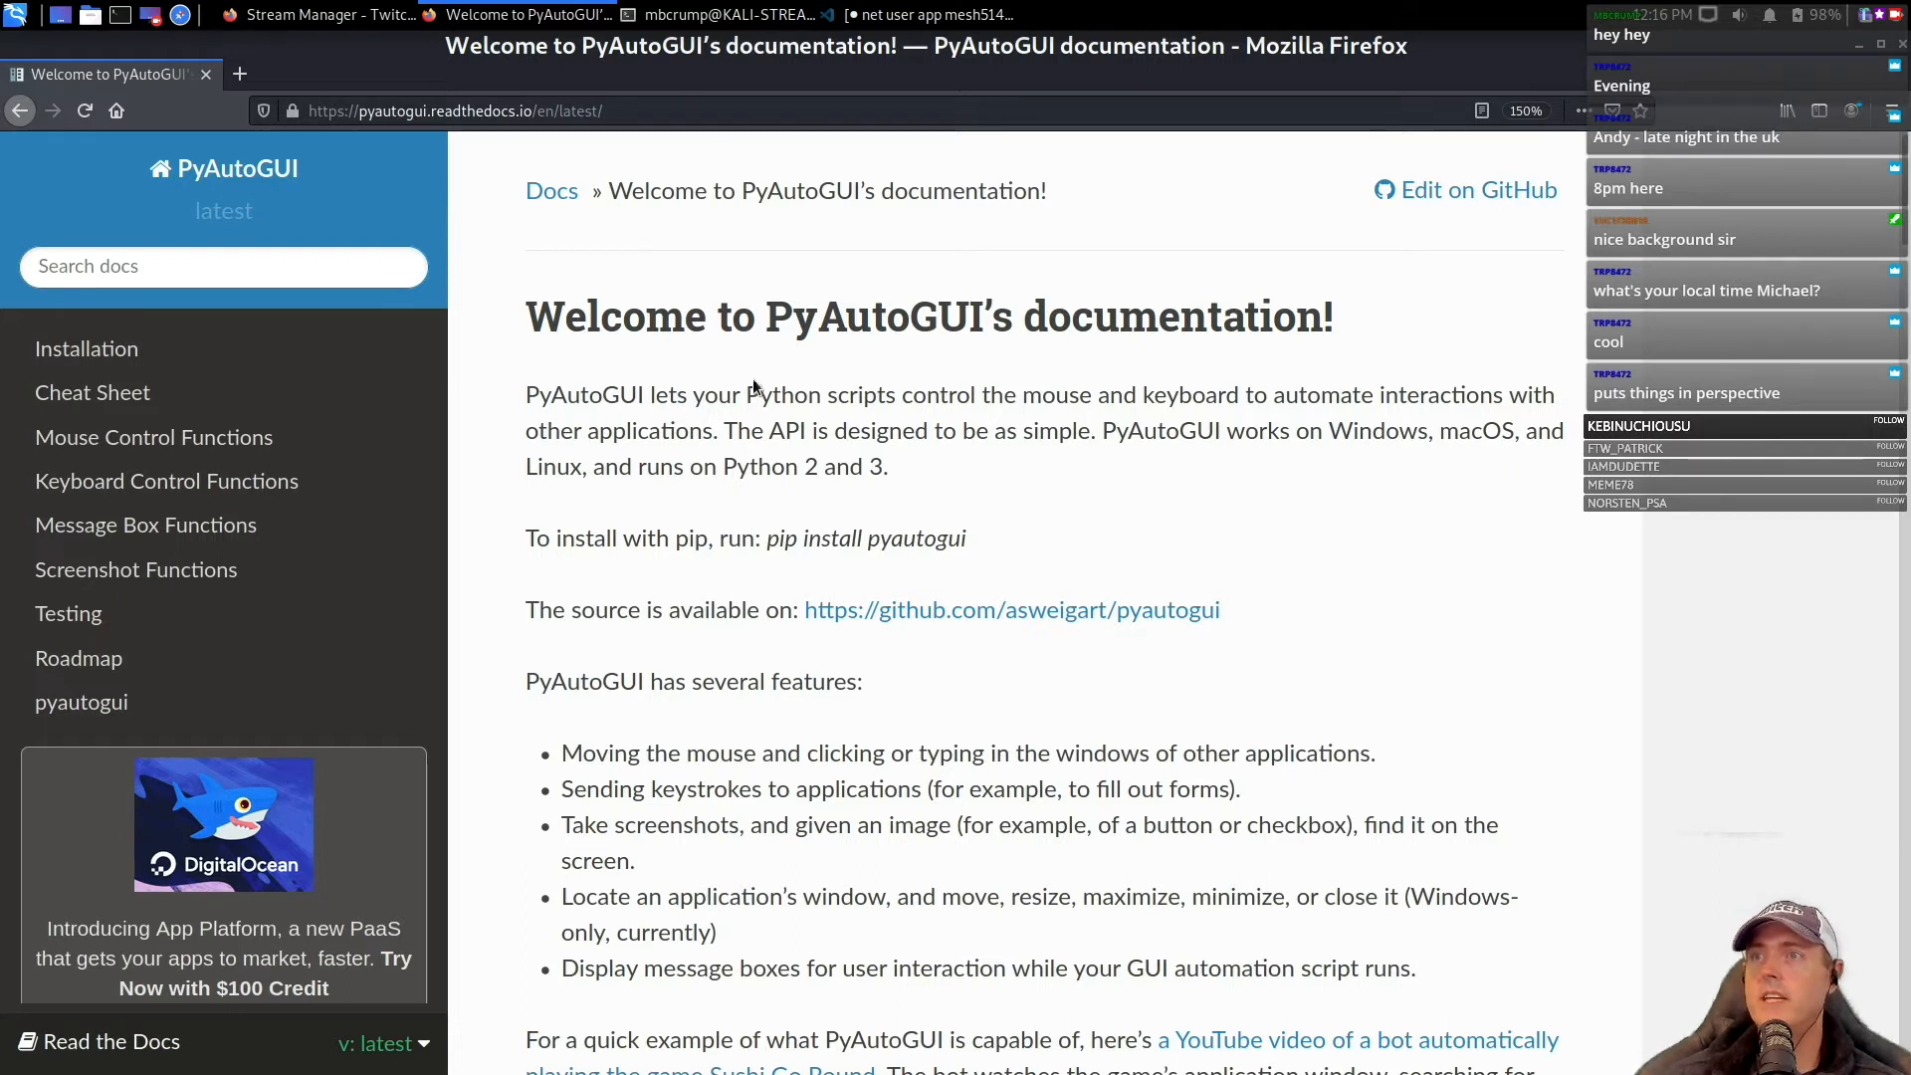
{"action": "mouse_move", "coordinate": [941, 392]}
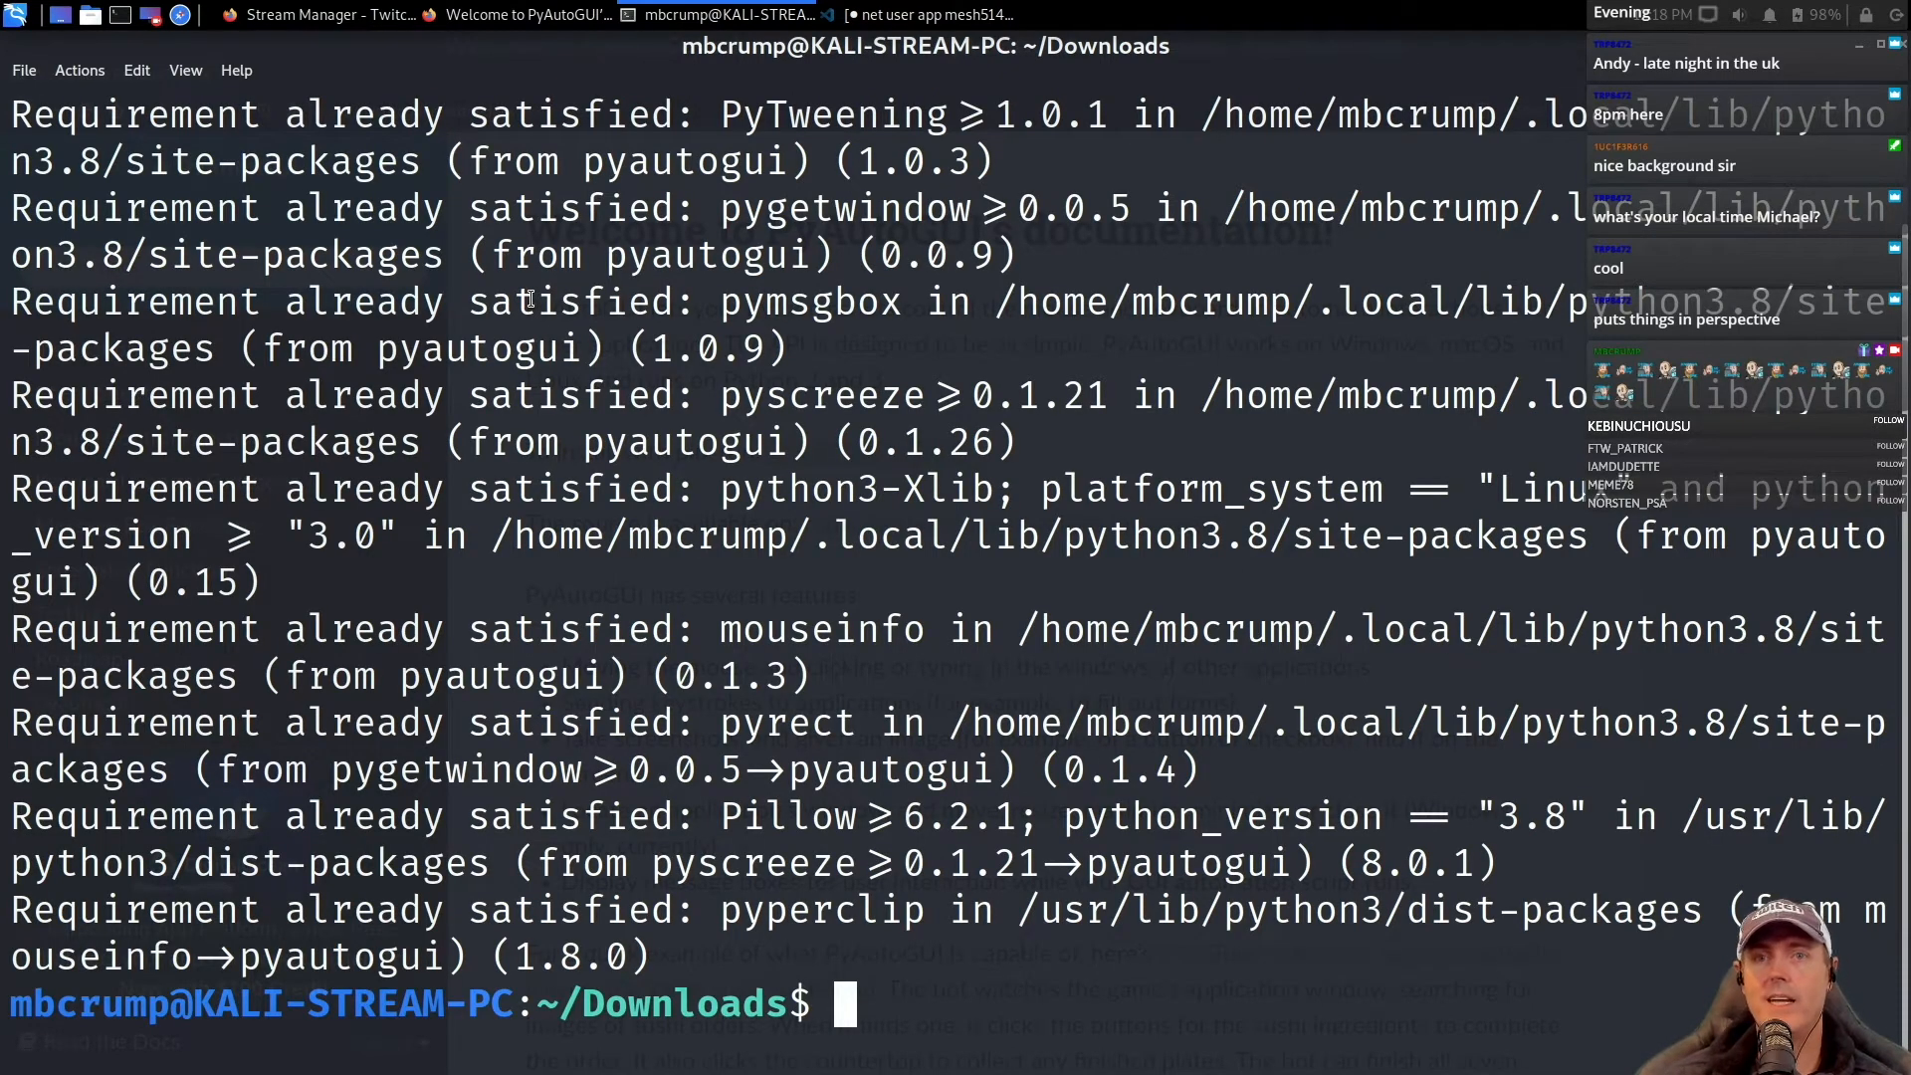
Start python3 in QTerminal and run import pyautogui to confirm it loads.
{"action": "type", "text": "python"}
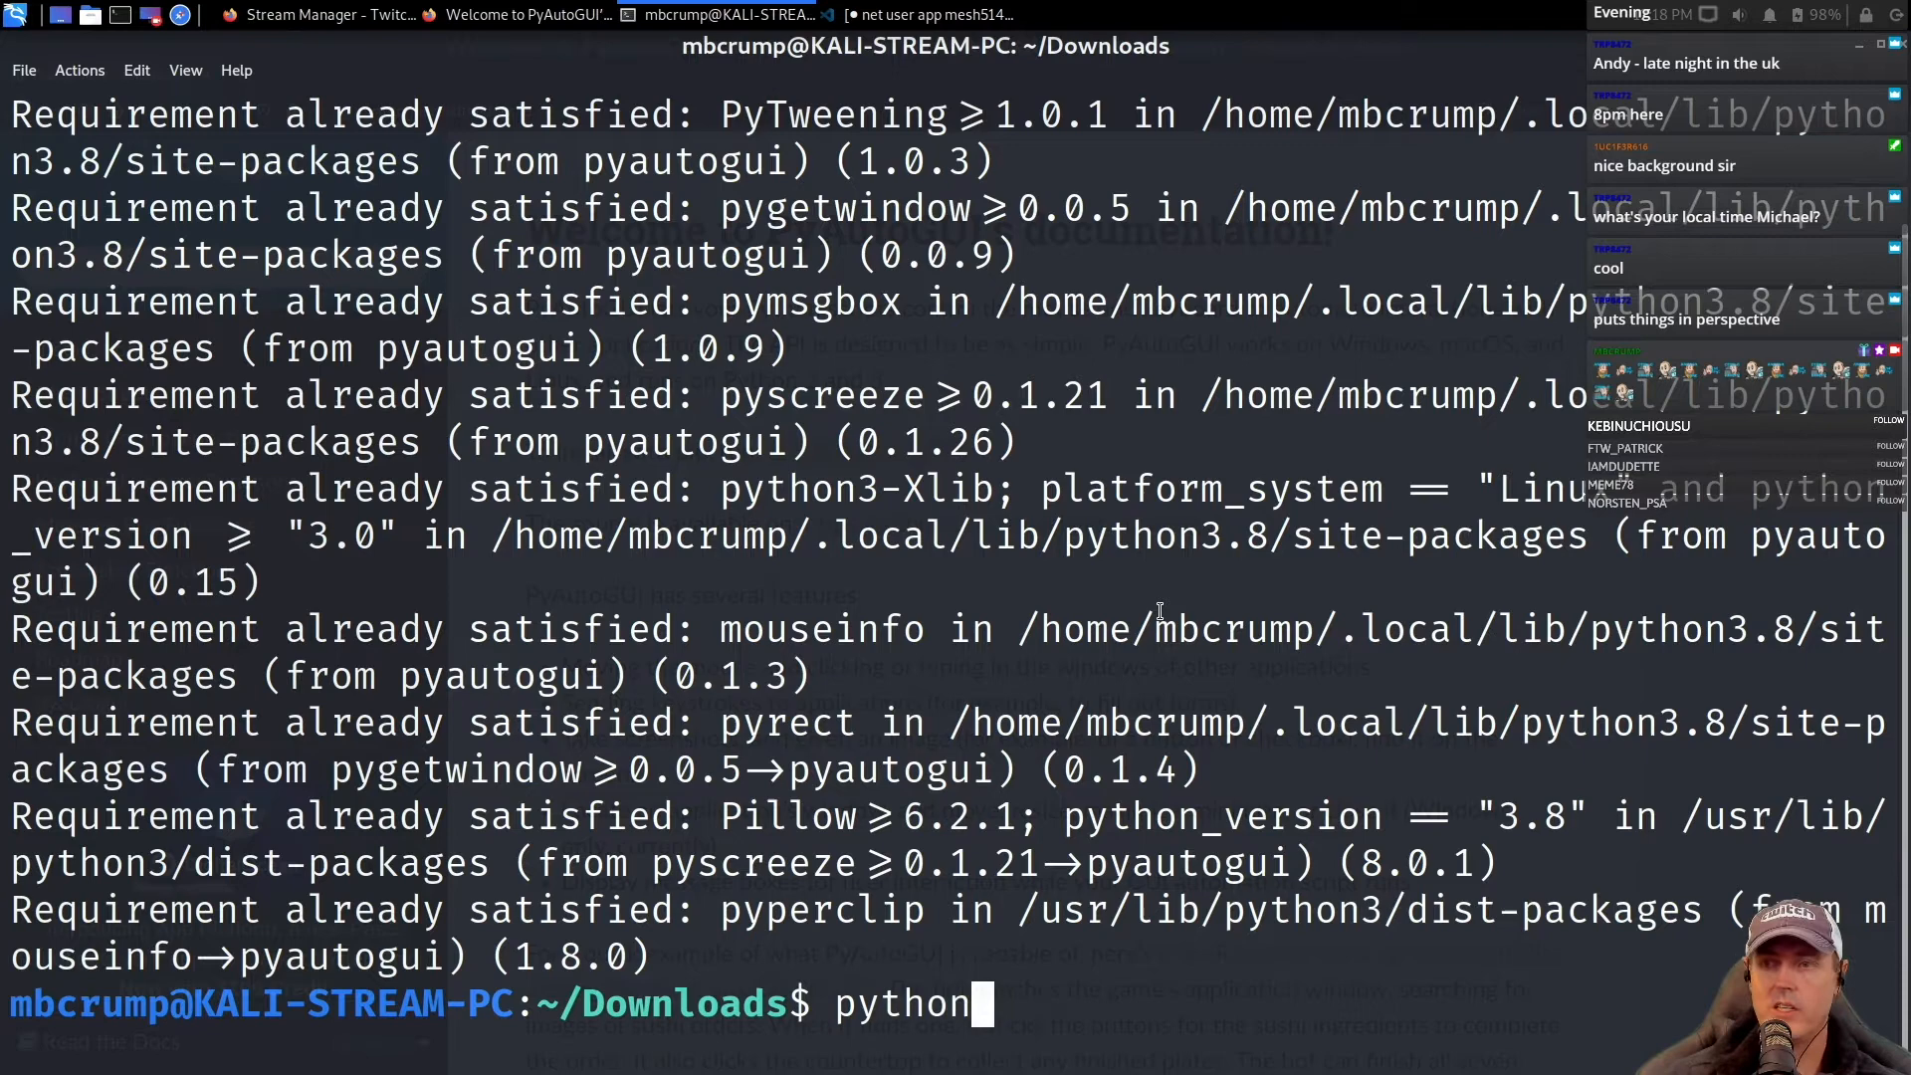
{"action": "type", "text": "3"}
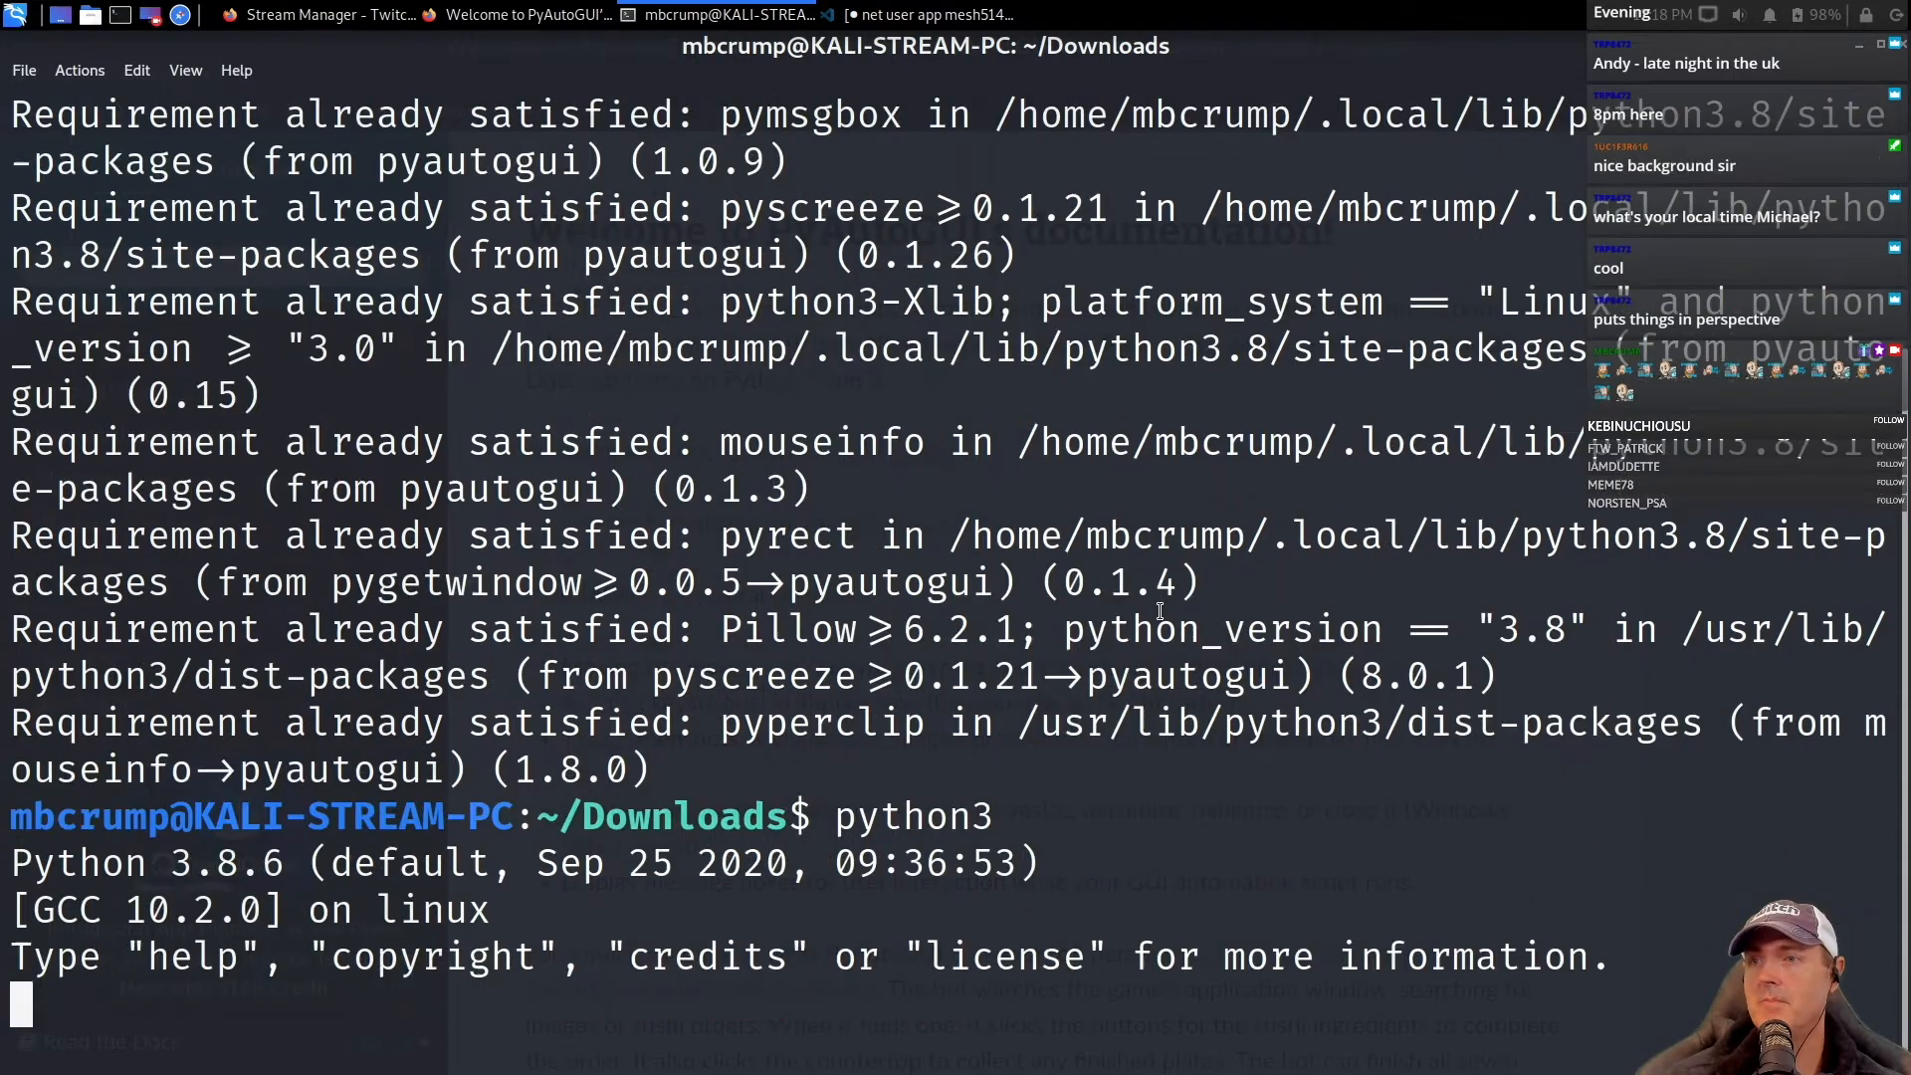
{"action": "type", "text": "import"}
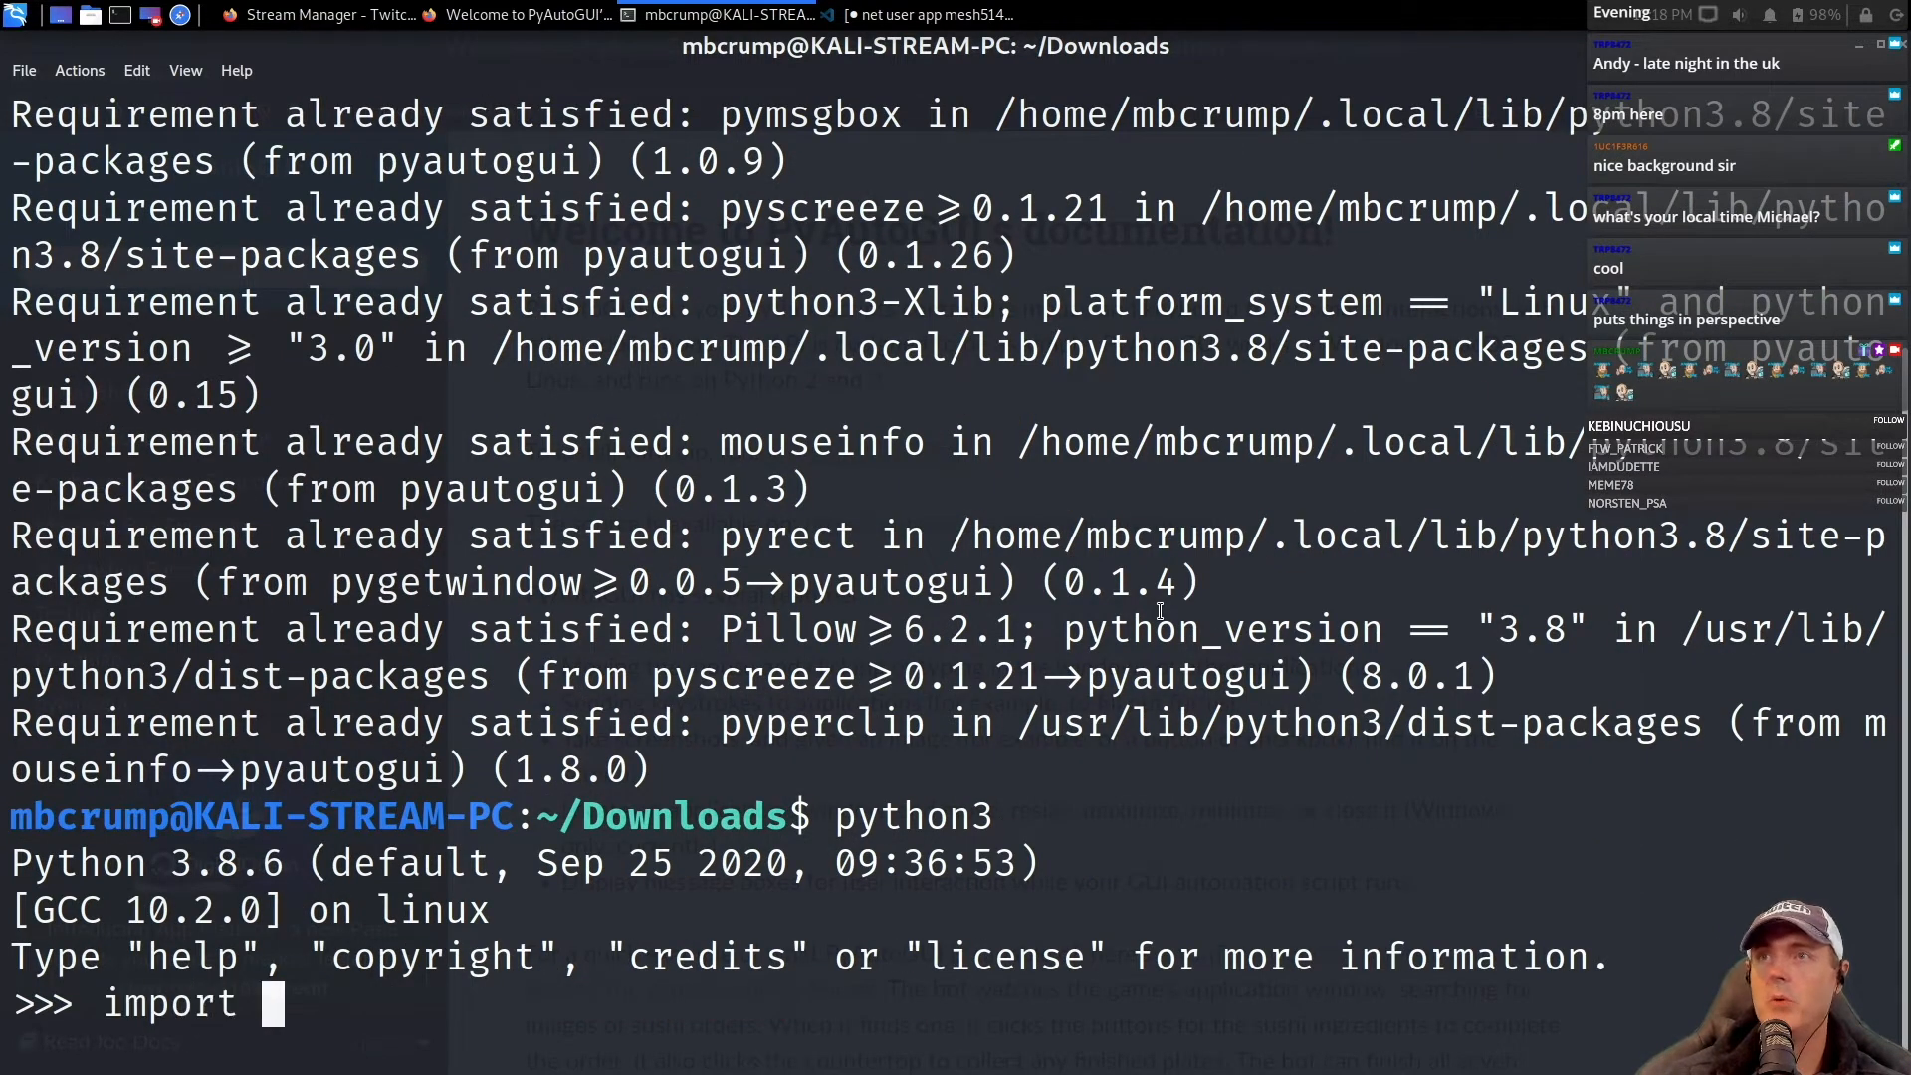
{"action": "type", "text": "pyautogui"}
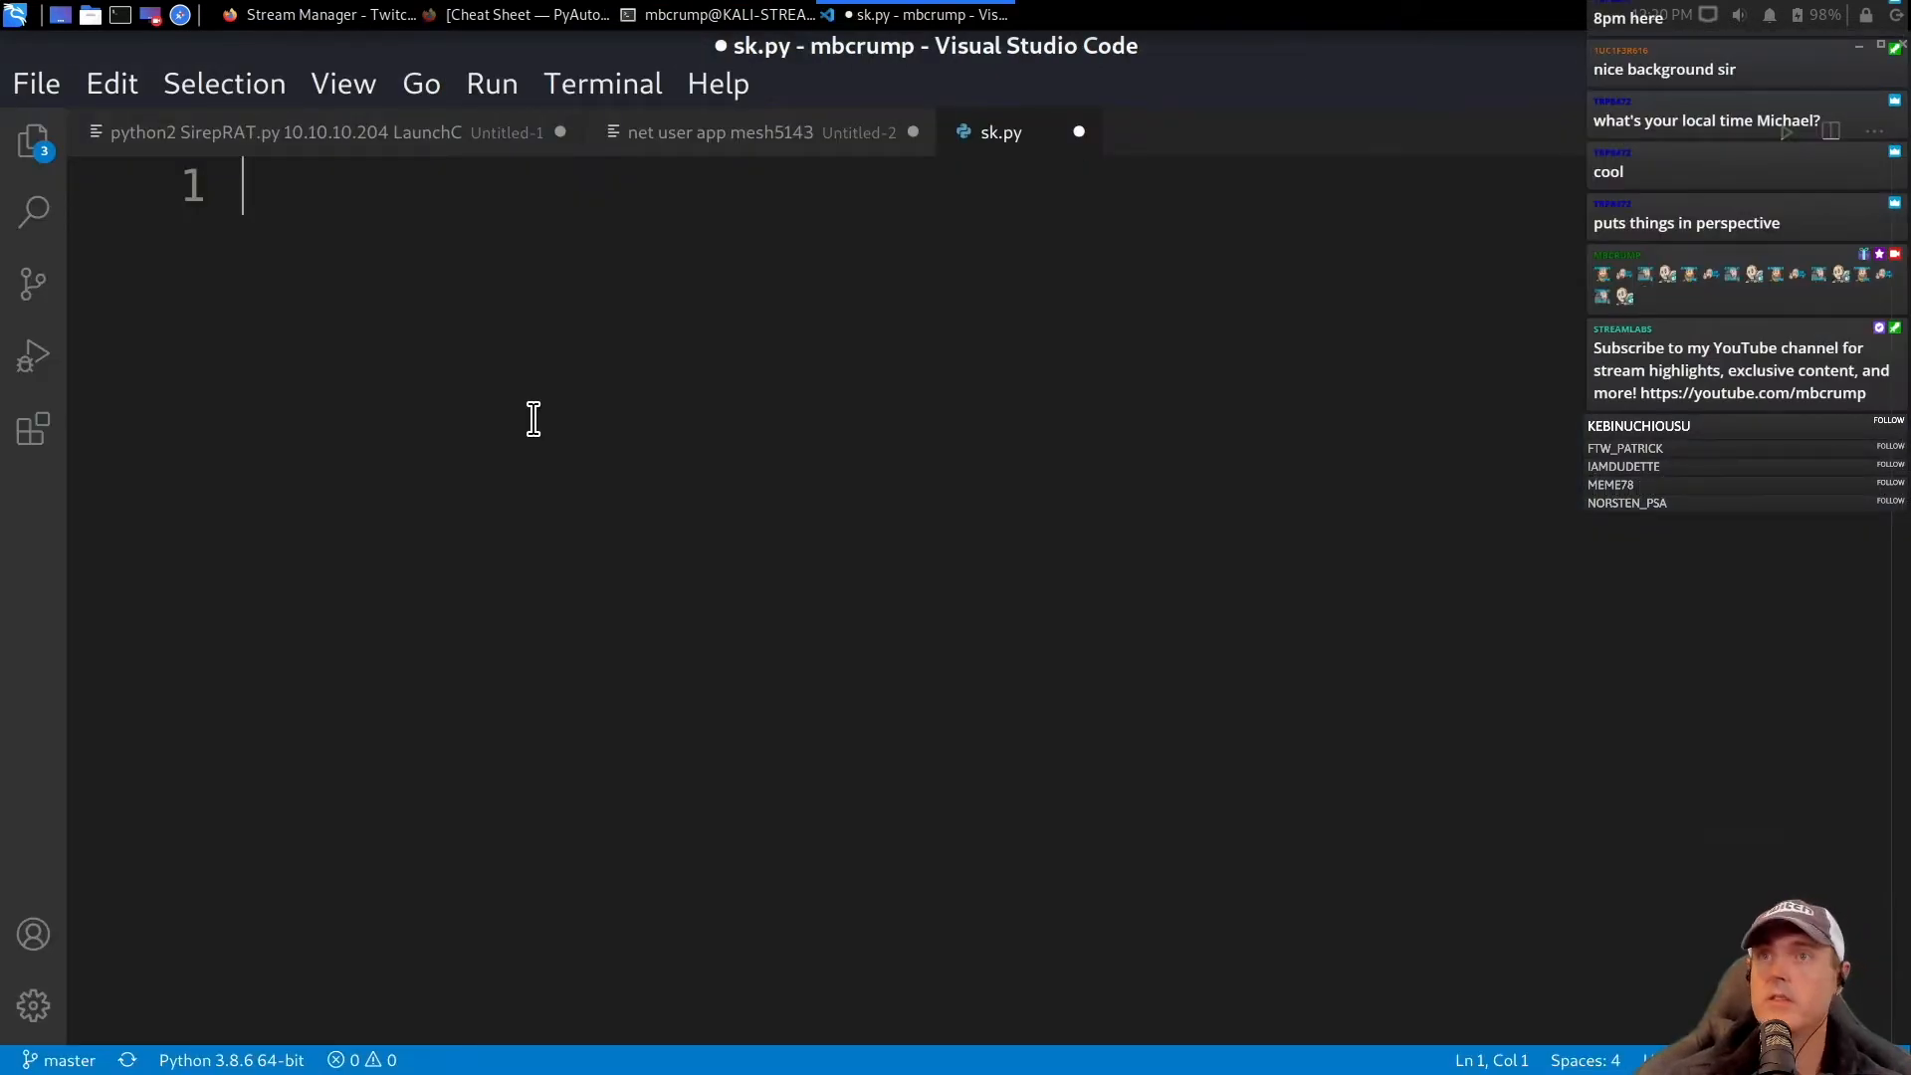
Write the sk.py header importing pyautogui and time with time.sleep(5).
{"action": "type", "text": "import pyautogui"}
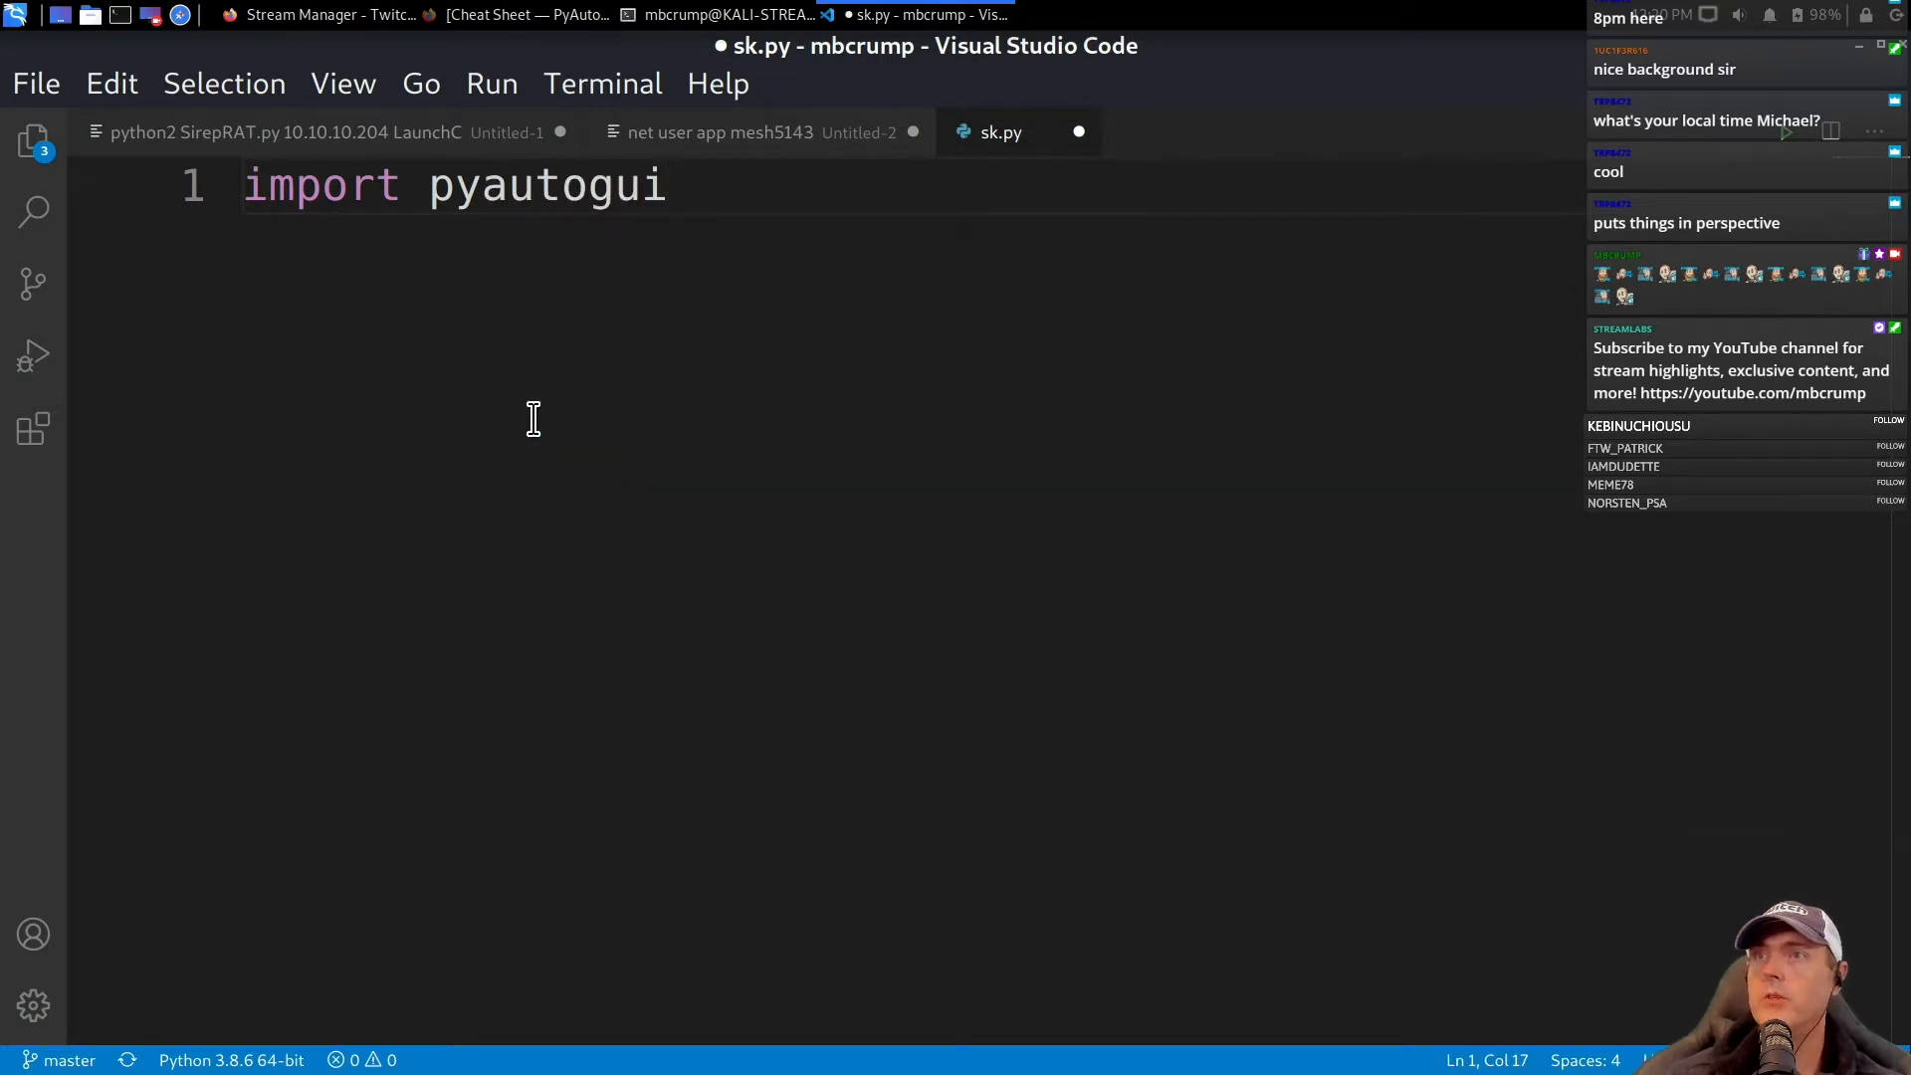
{"action": "key", "text": "Enter"}
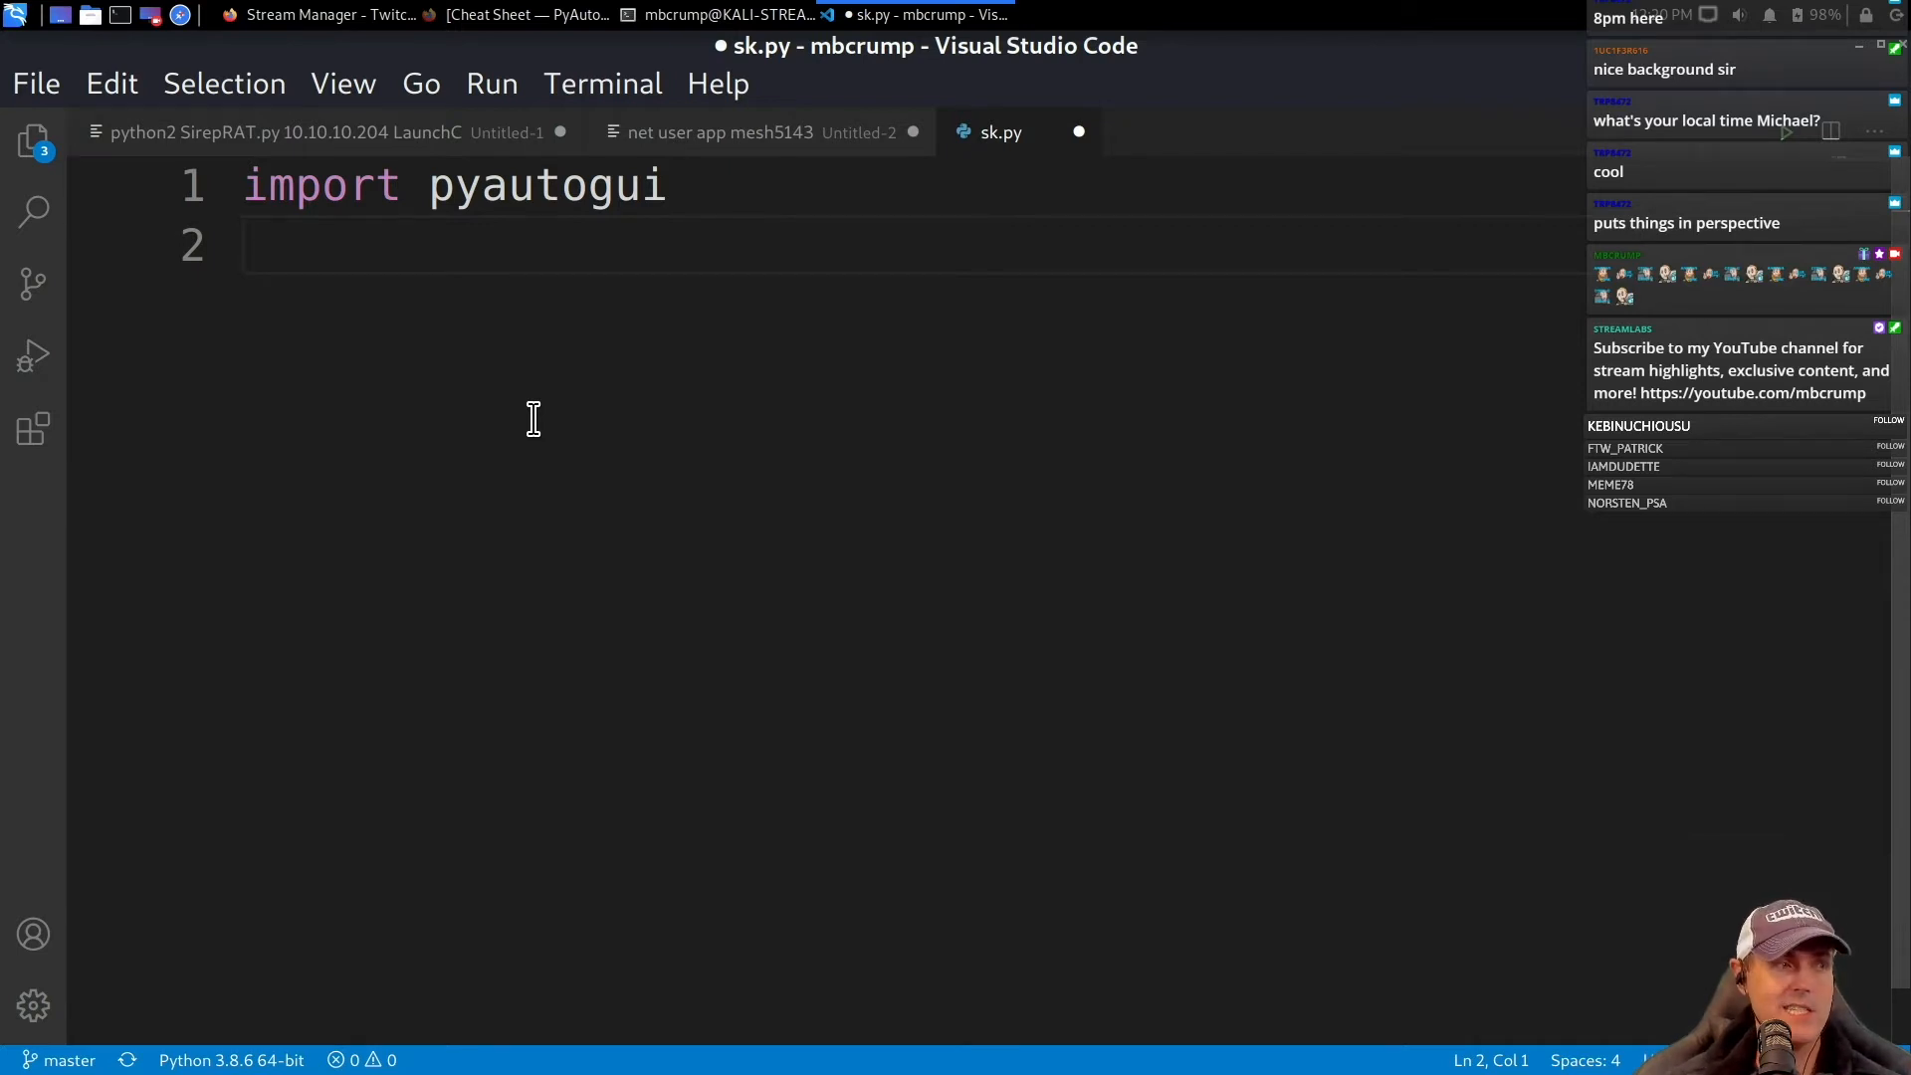
{"action": "type", "text": "impo"}
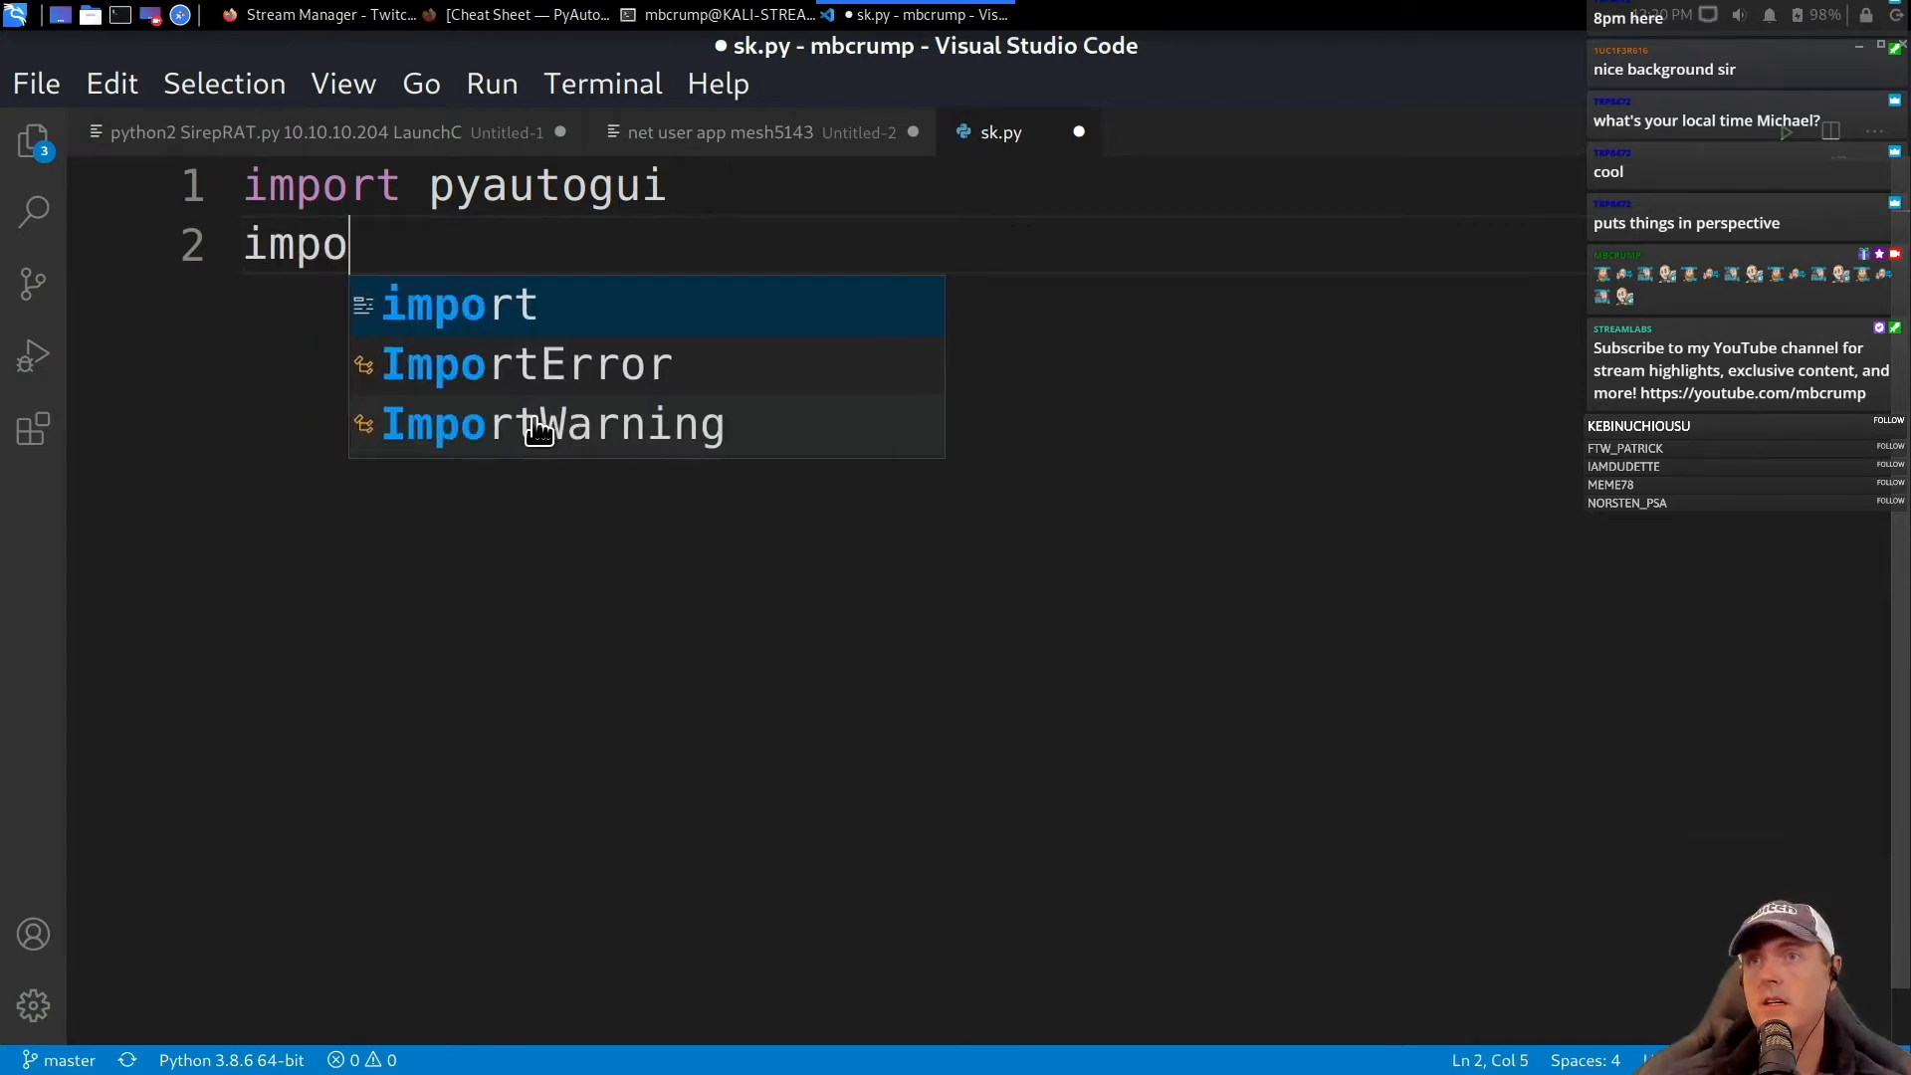
{"action": "type", "text": "rt time"}
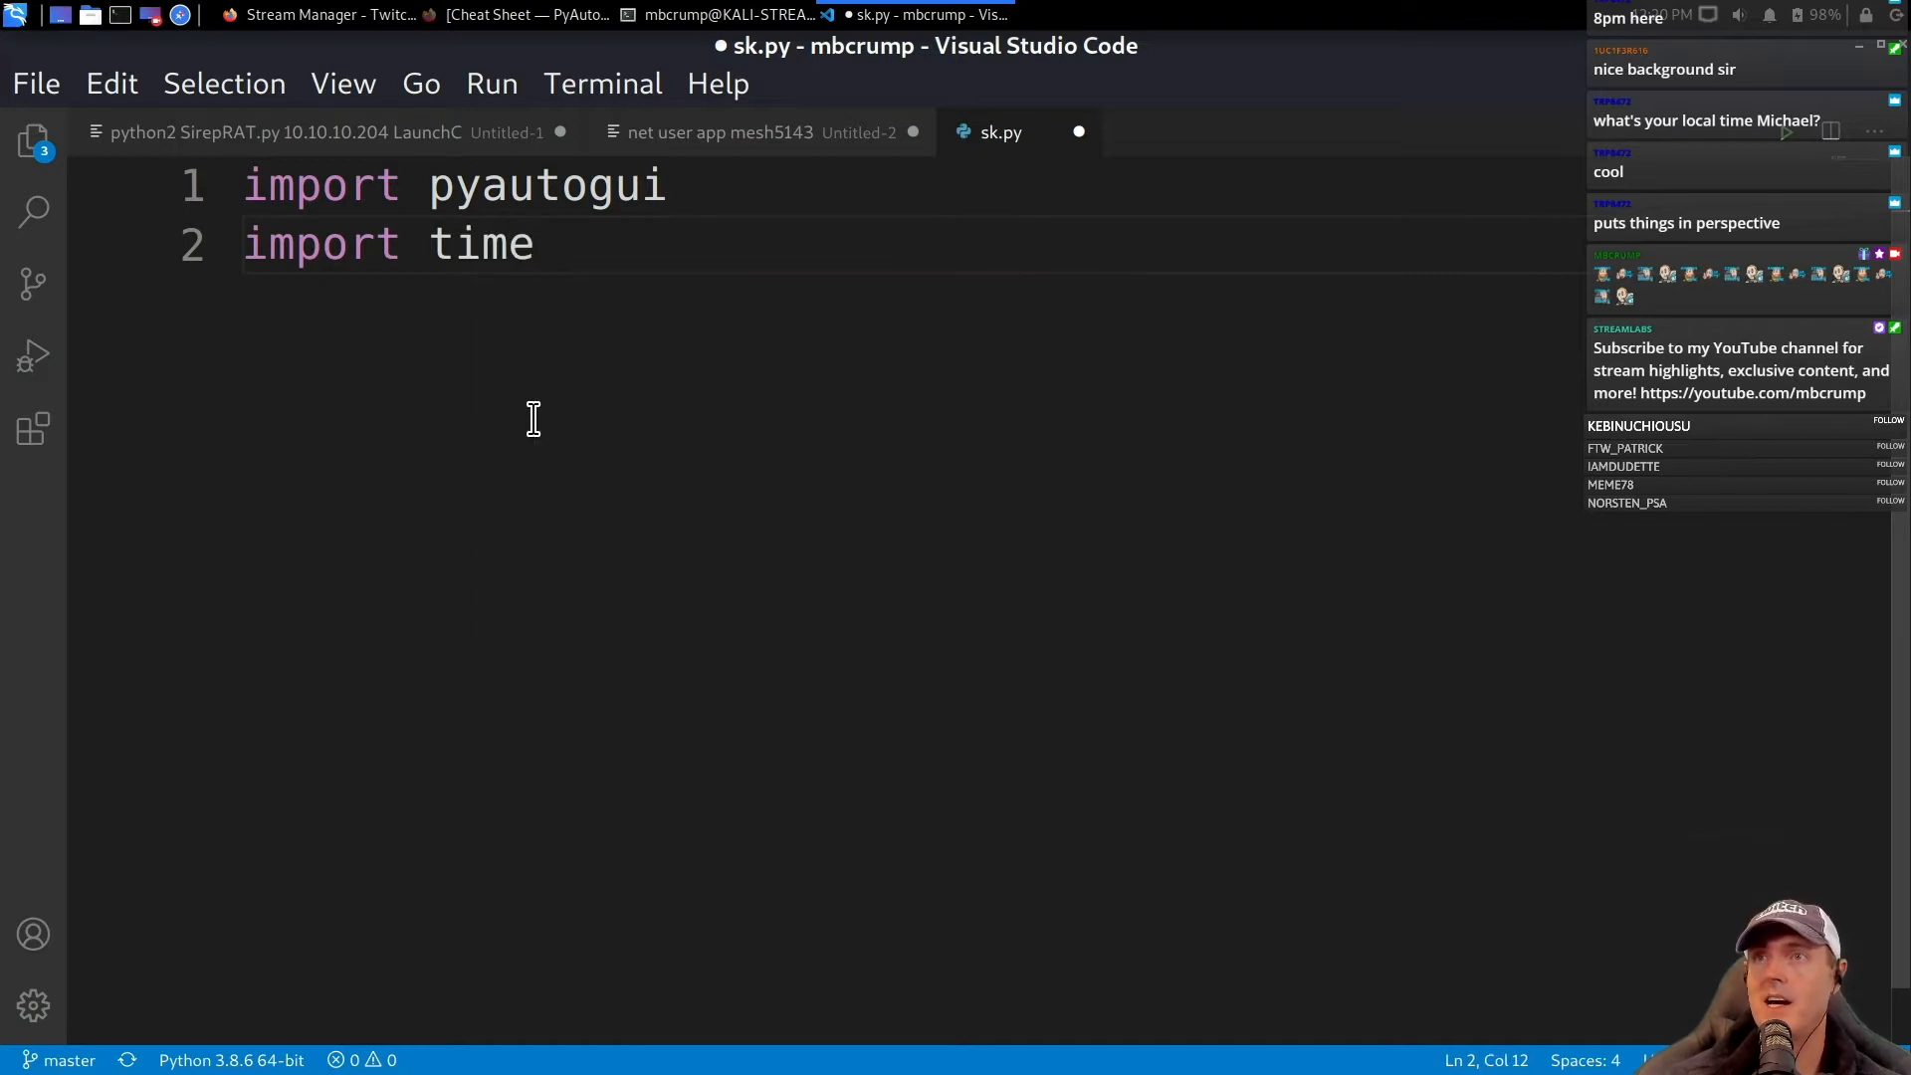
{"action": "type", "text": "time.sleep(5"}
{"action": "type", "text": "f=open"}
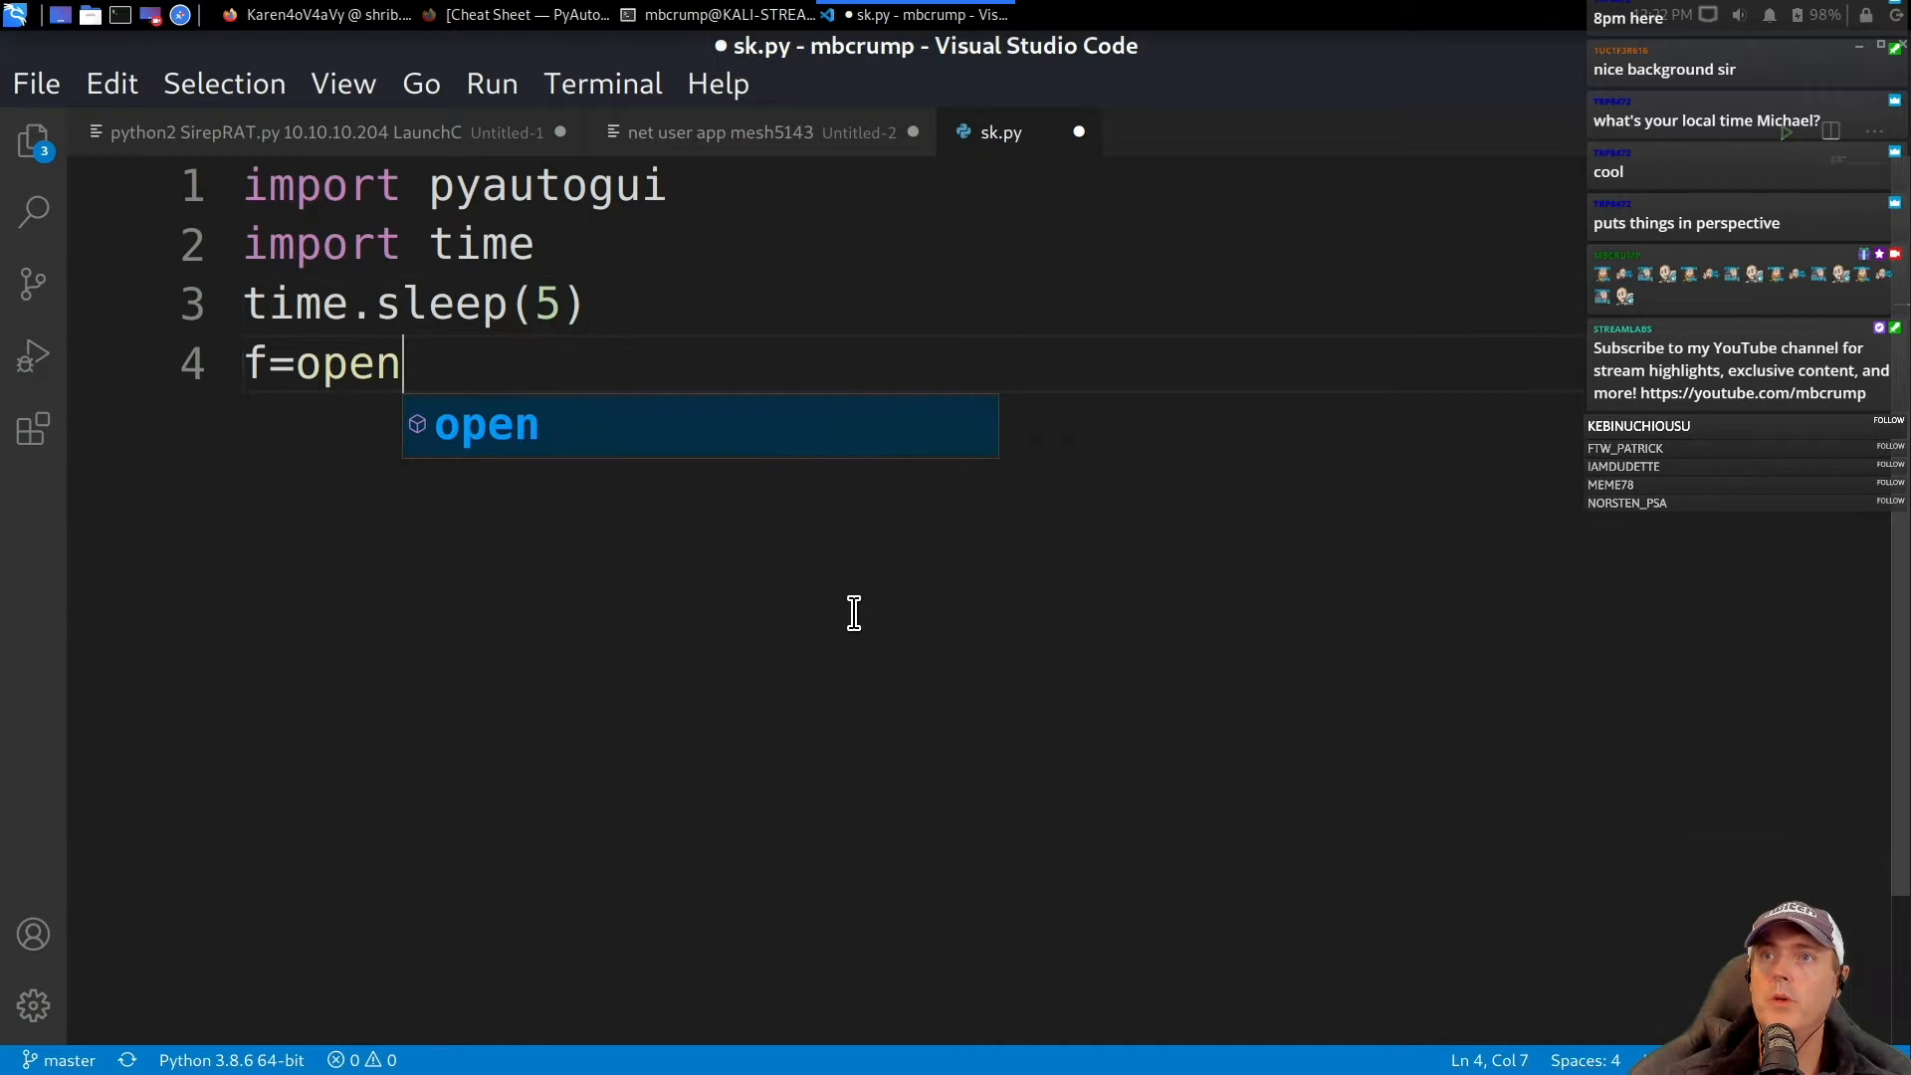
Open test.txt for reading and loop, calling pyautogui.typewrite(word) then press('enter').
{"action": "type", "text": "(\"test.txt\")"}
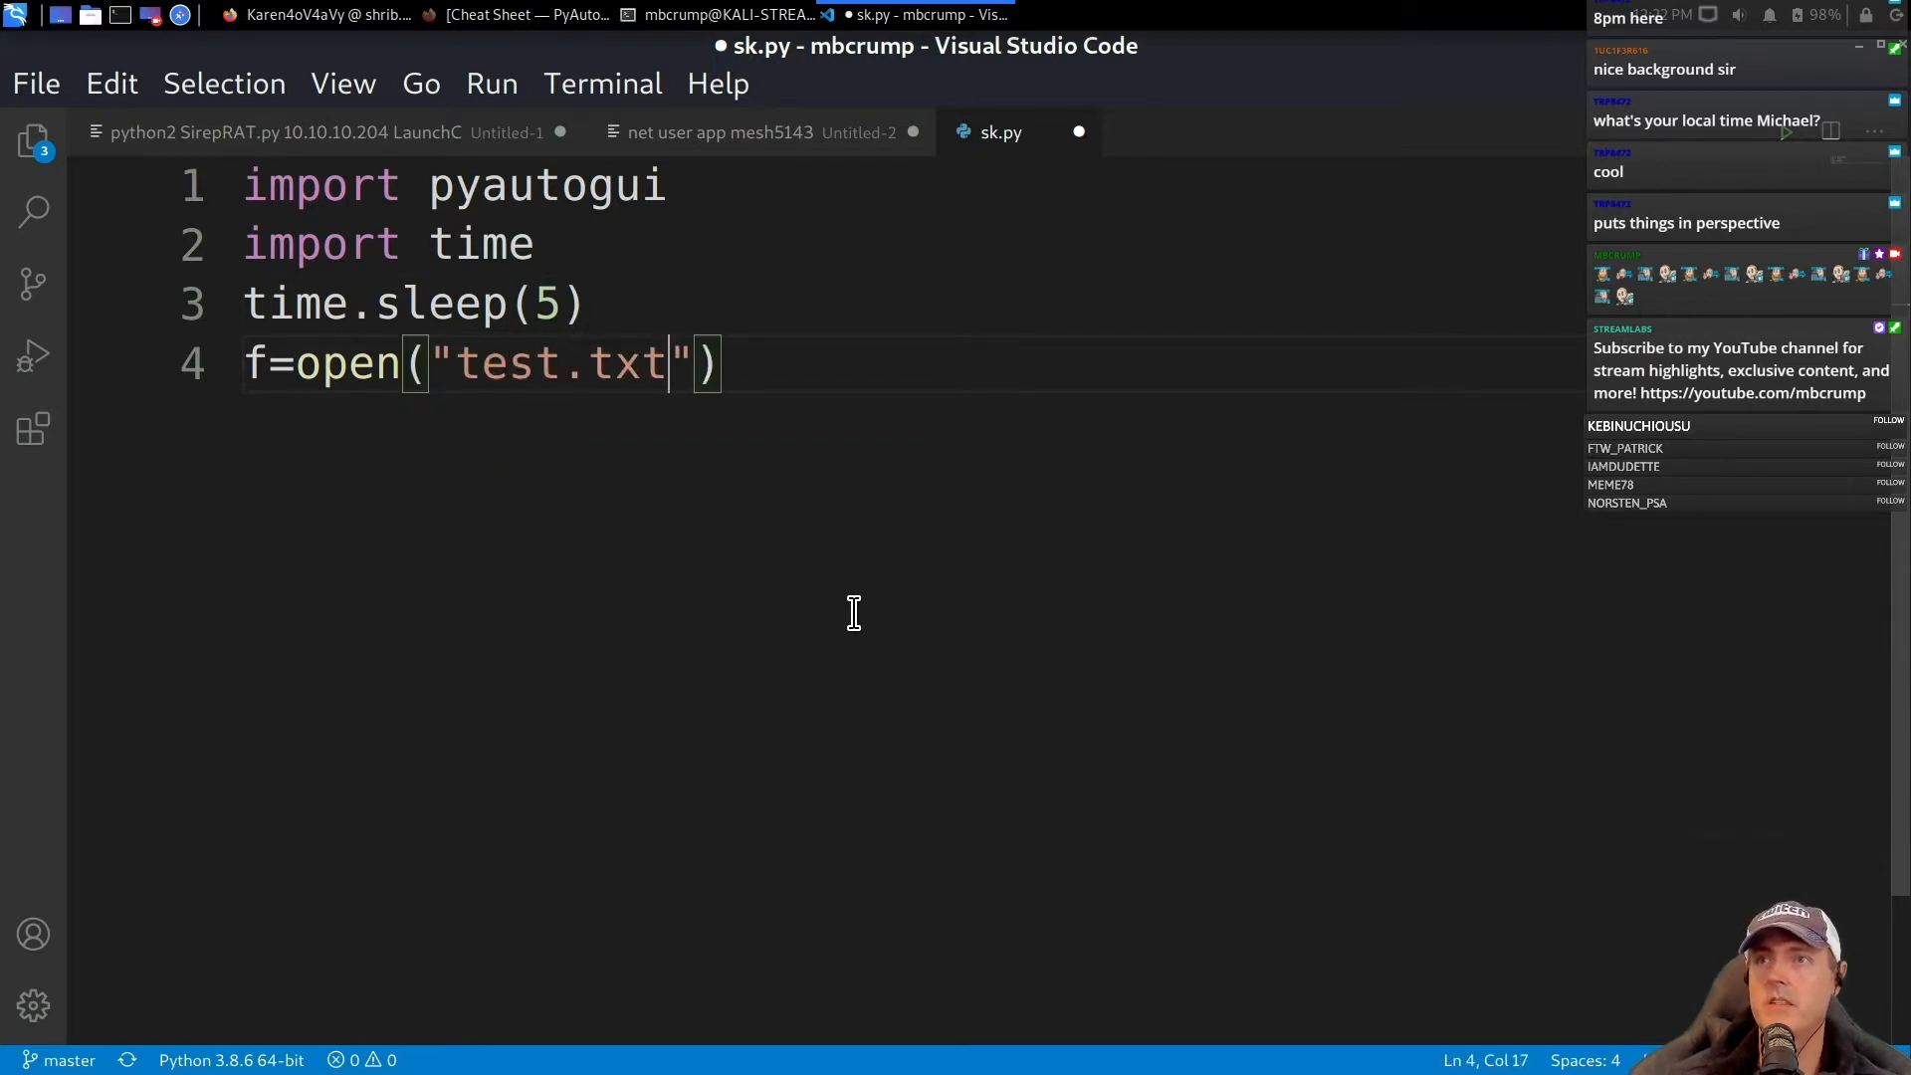
{"action": "type", "text": ", 'r'"}
{"action": "type", "text": "for word in f:"}
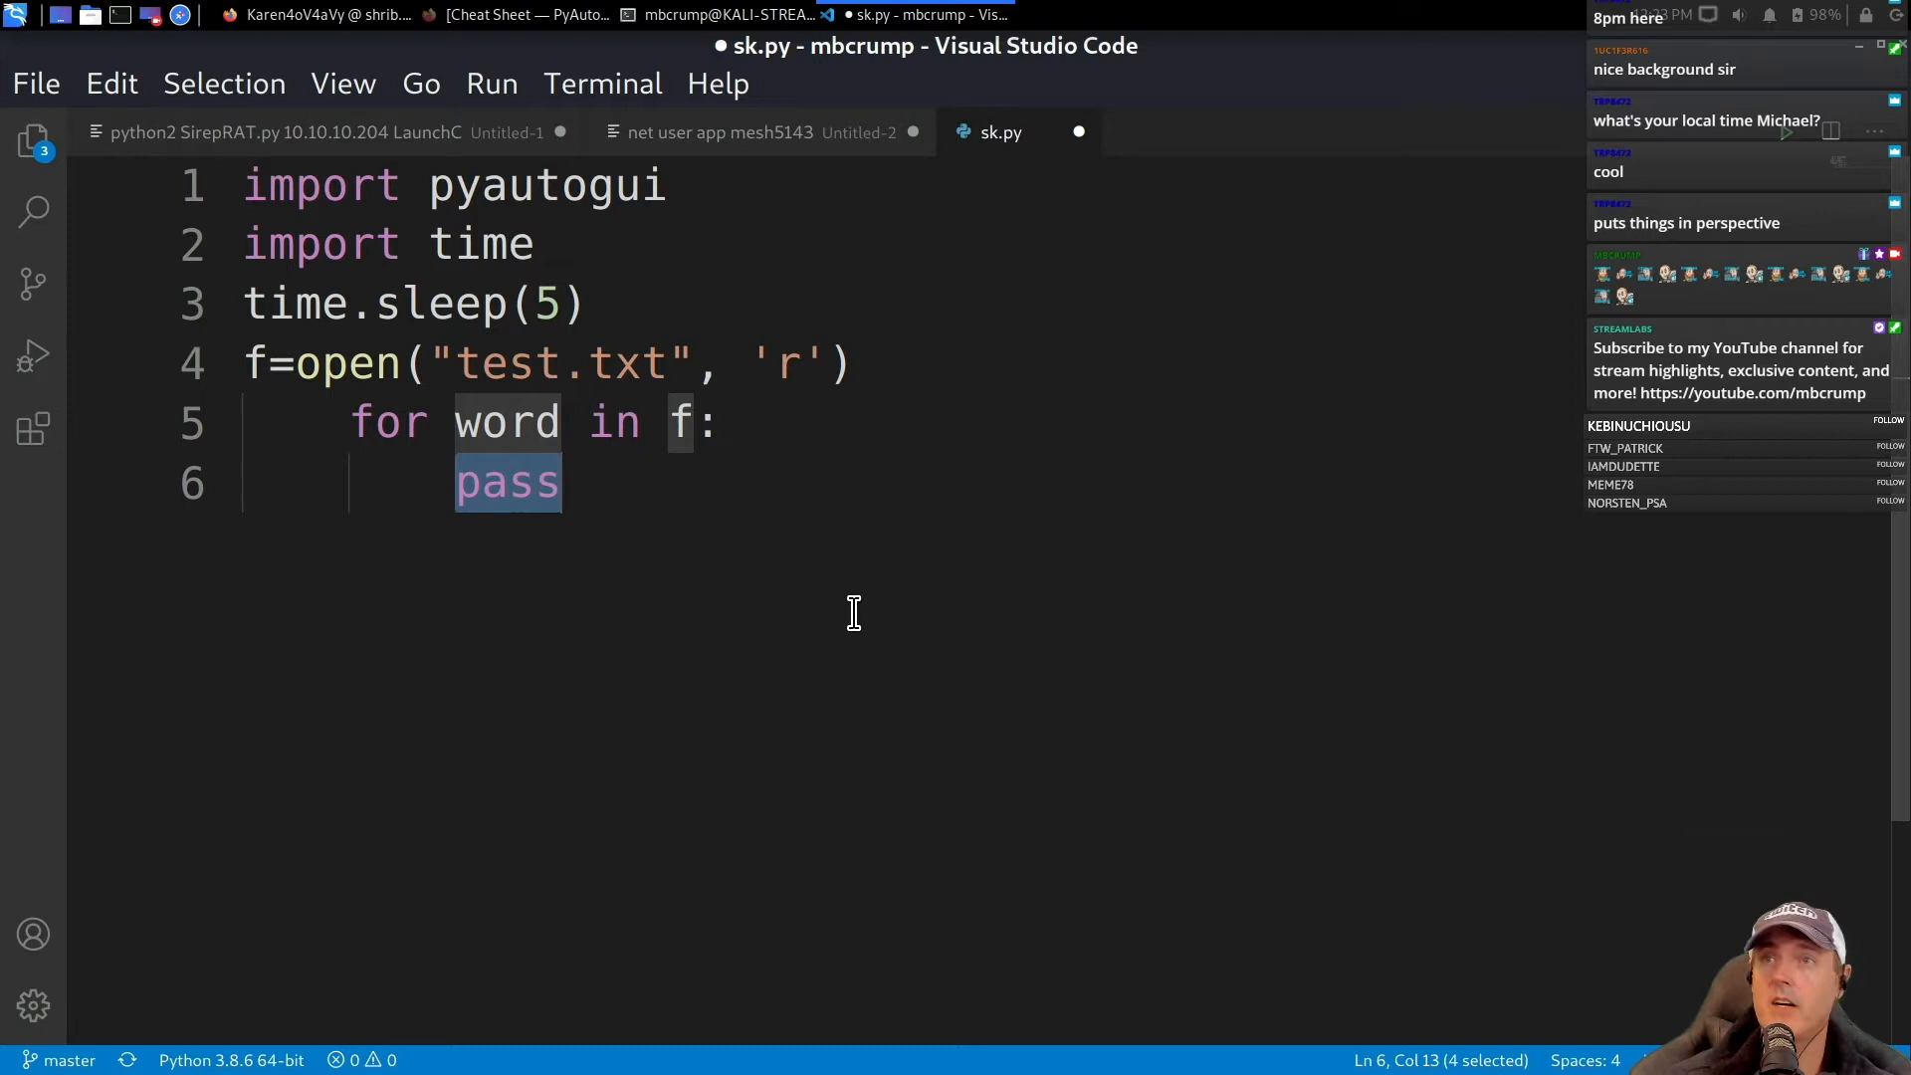
{"action": "type", "text": "pyautogui.typewrite("}
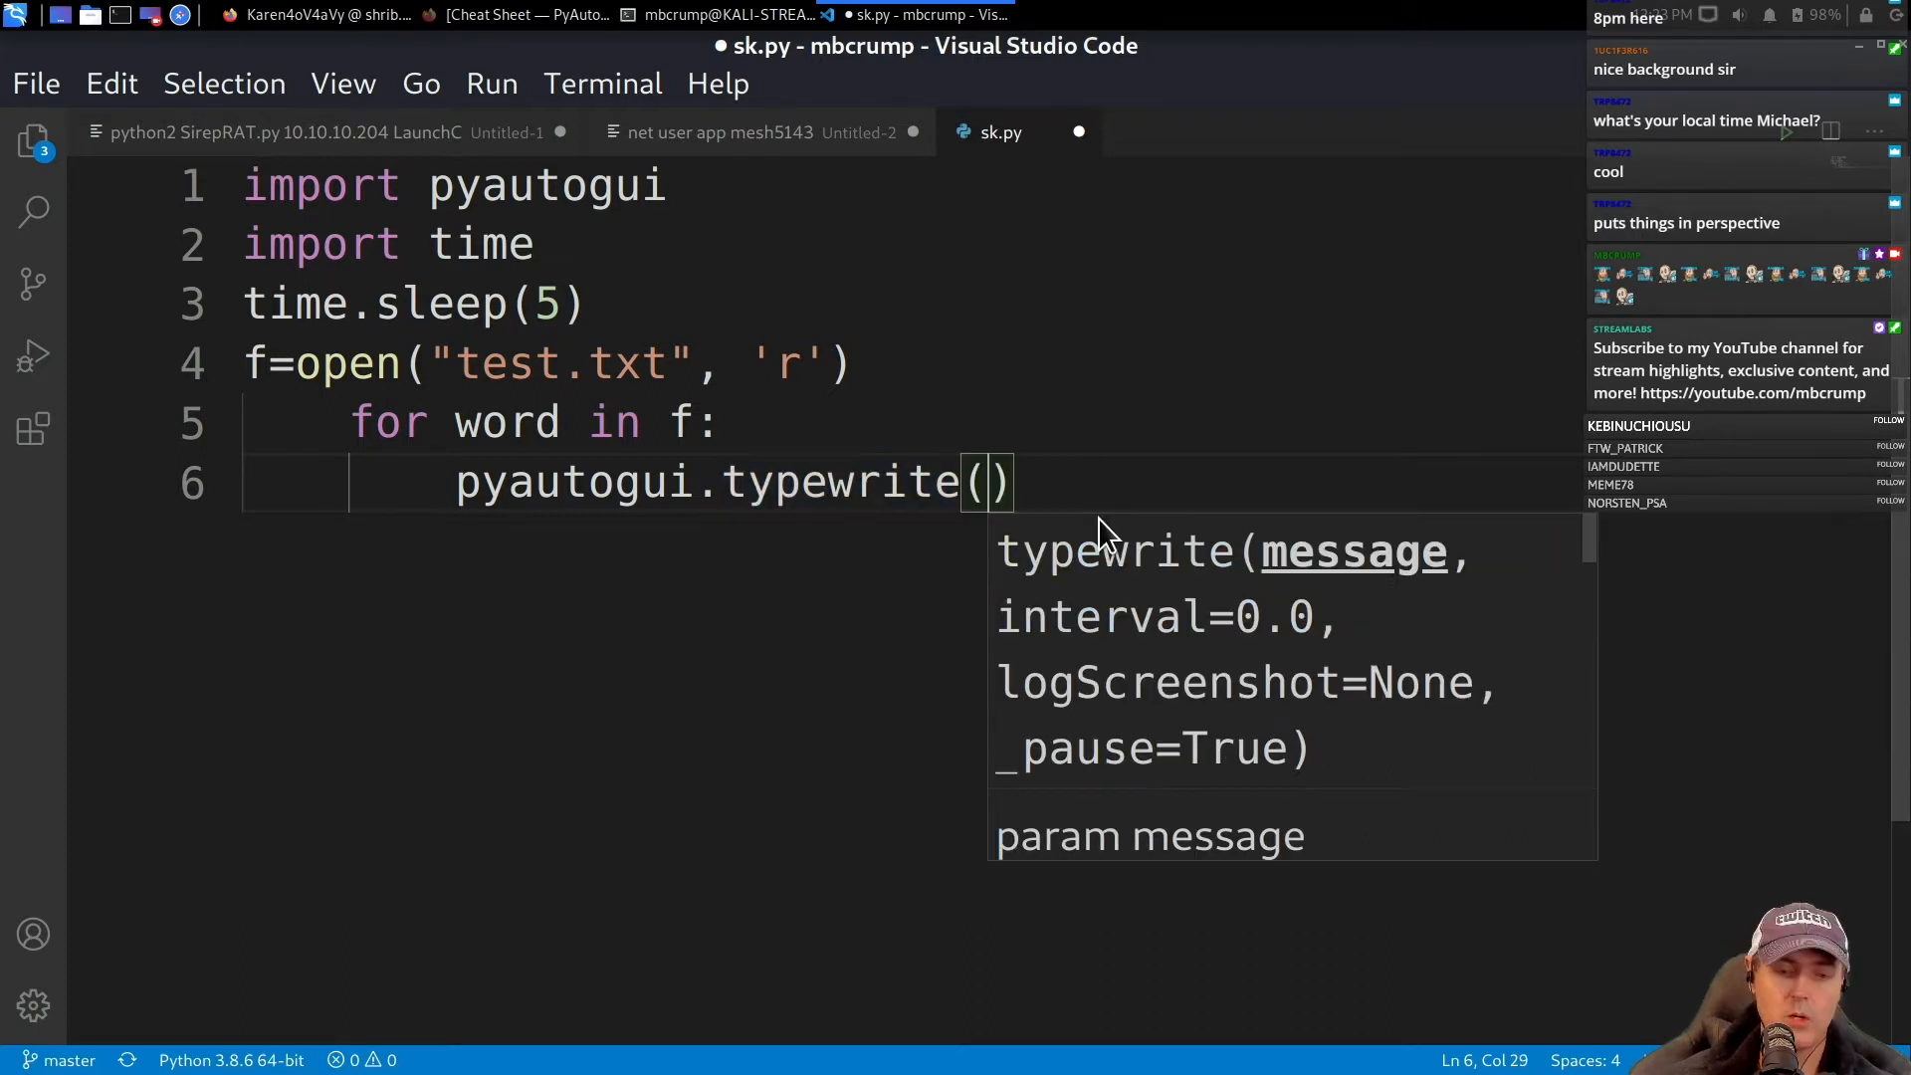
{"action": "type", "text": "word)"}
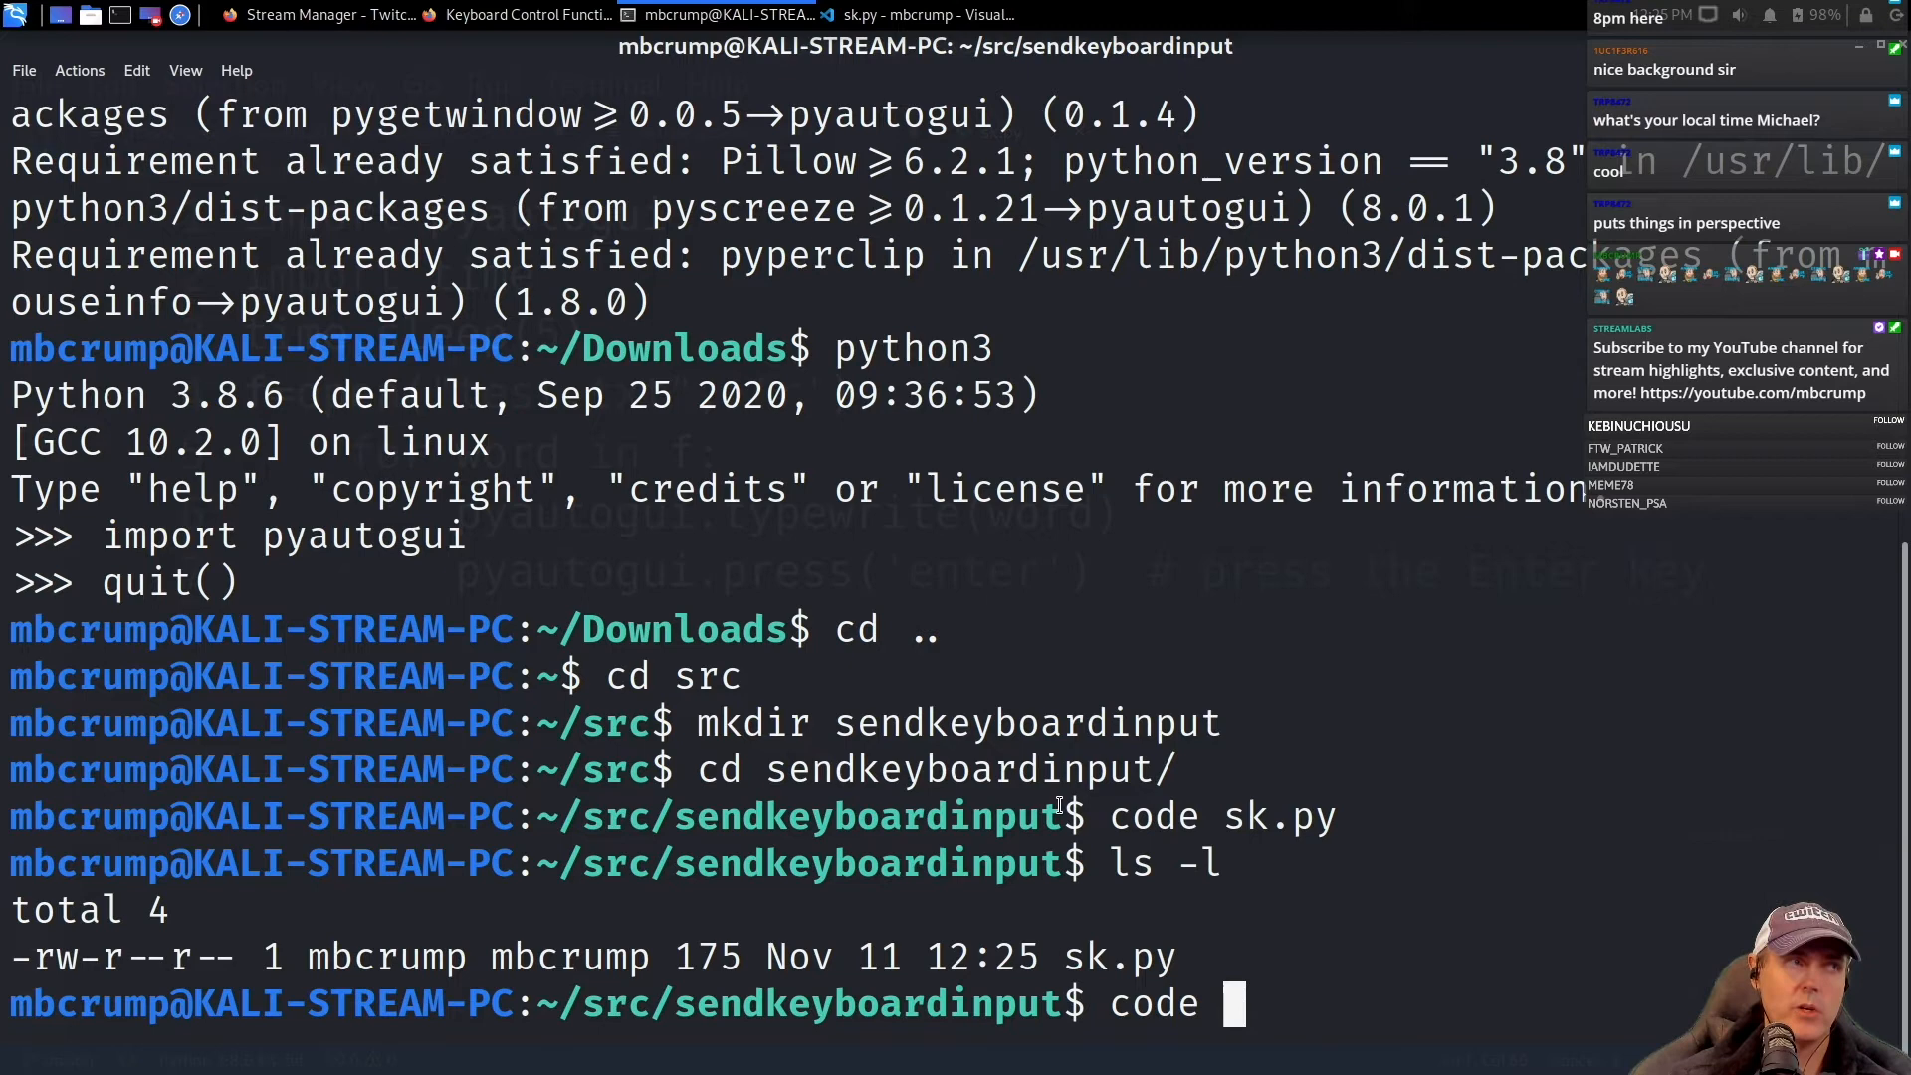
Create the sk.txt word list and point sk.py's open() at sk.txt instead of test.txt.
{"action": "type", "text": "sk"}
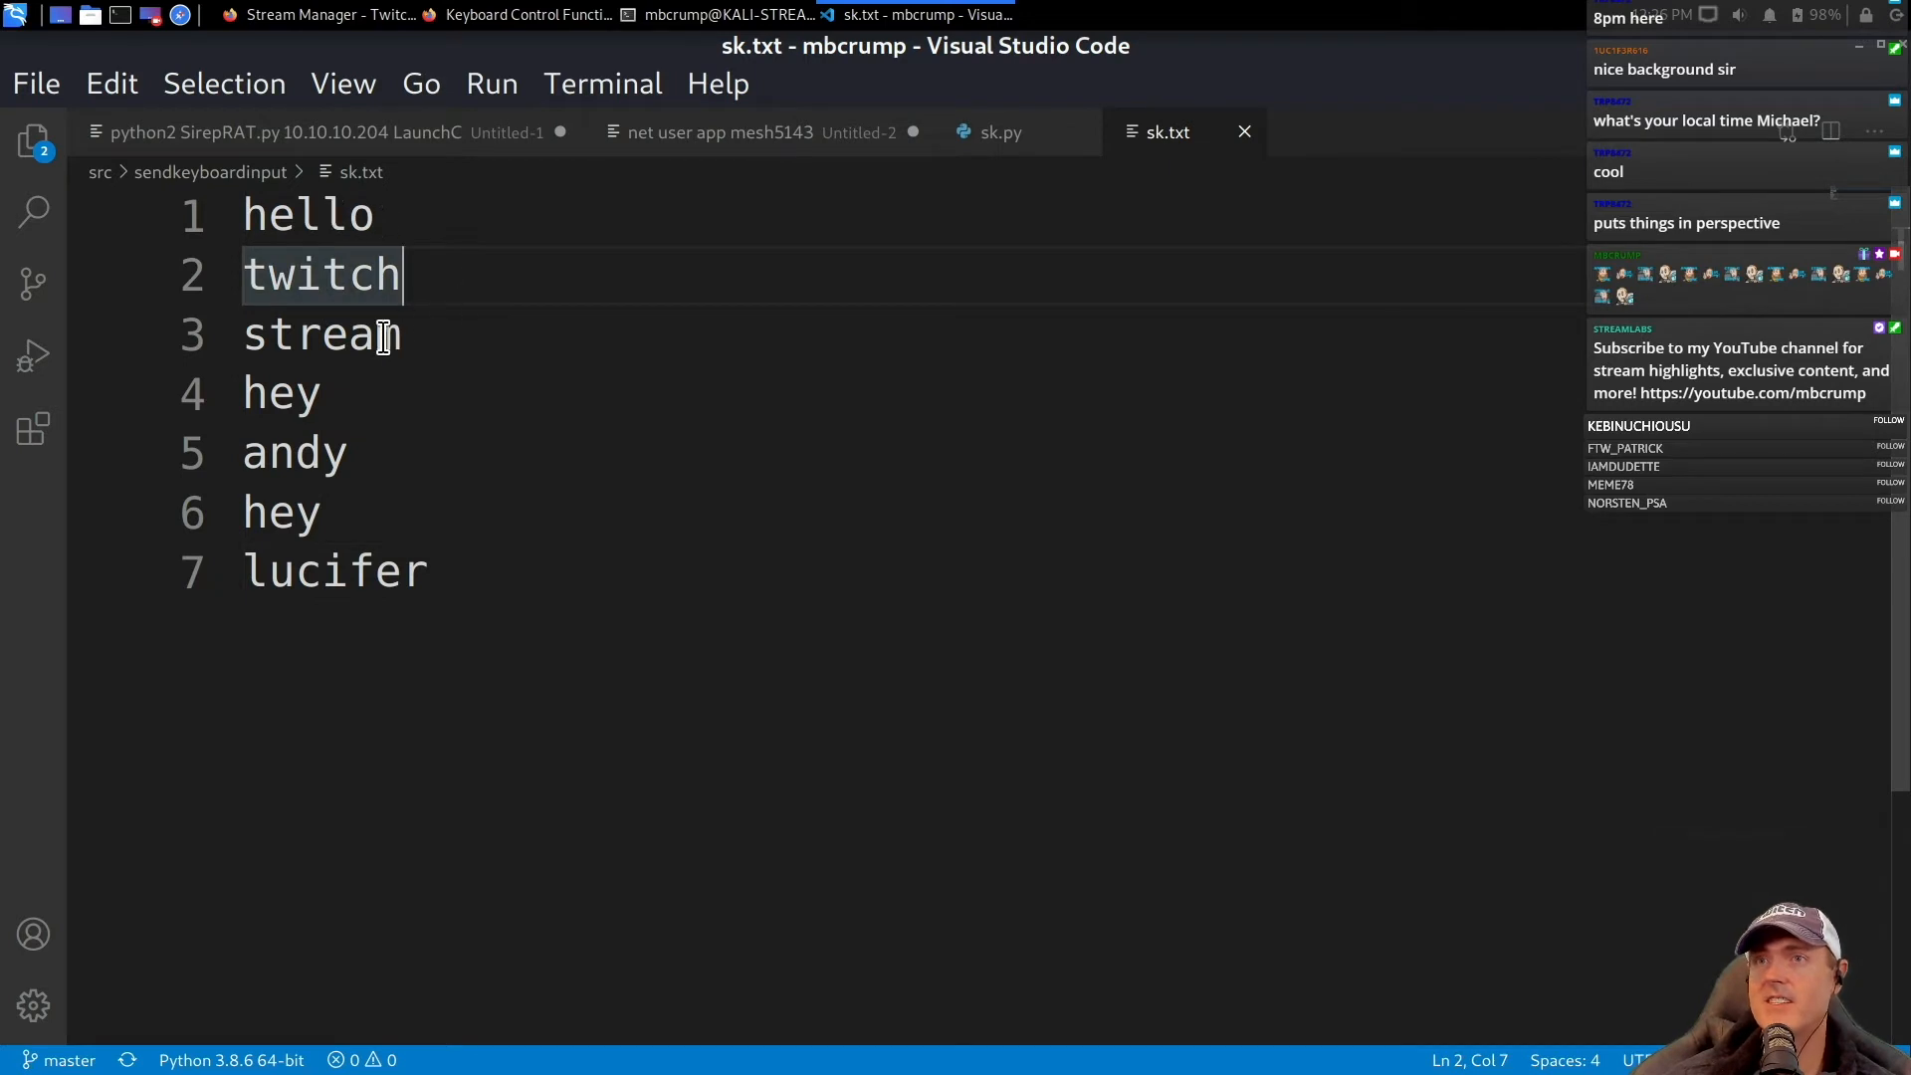
{"action": "left_click", "coordinate": [999, 132]}
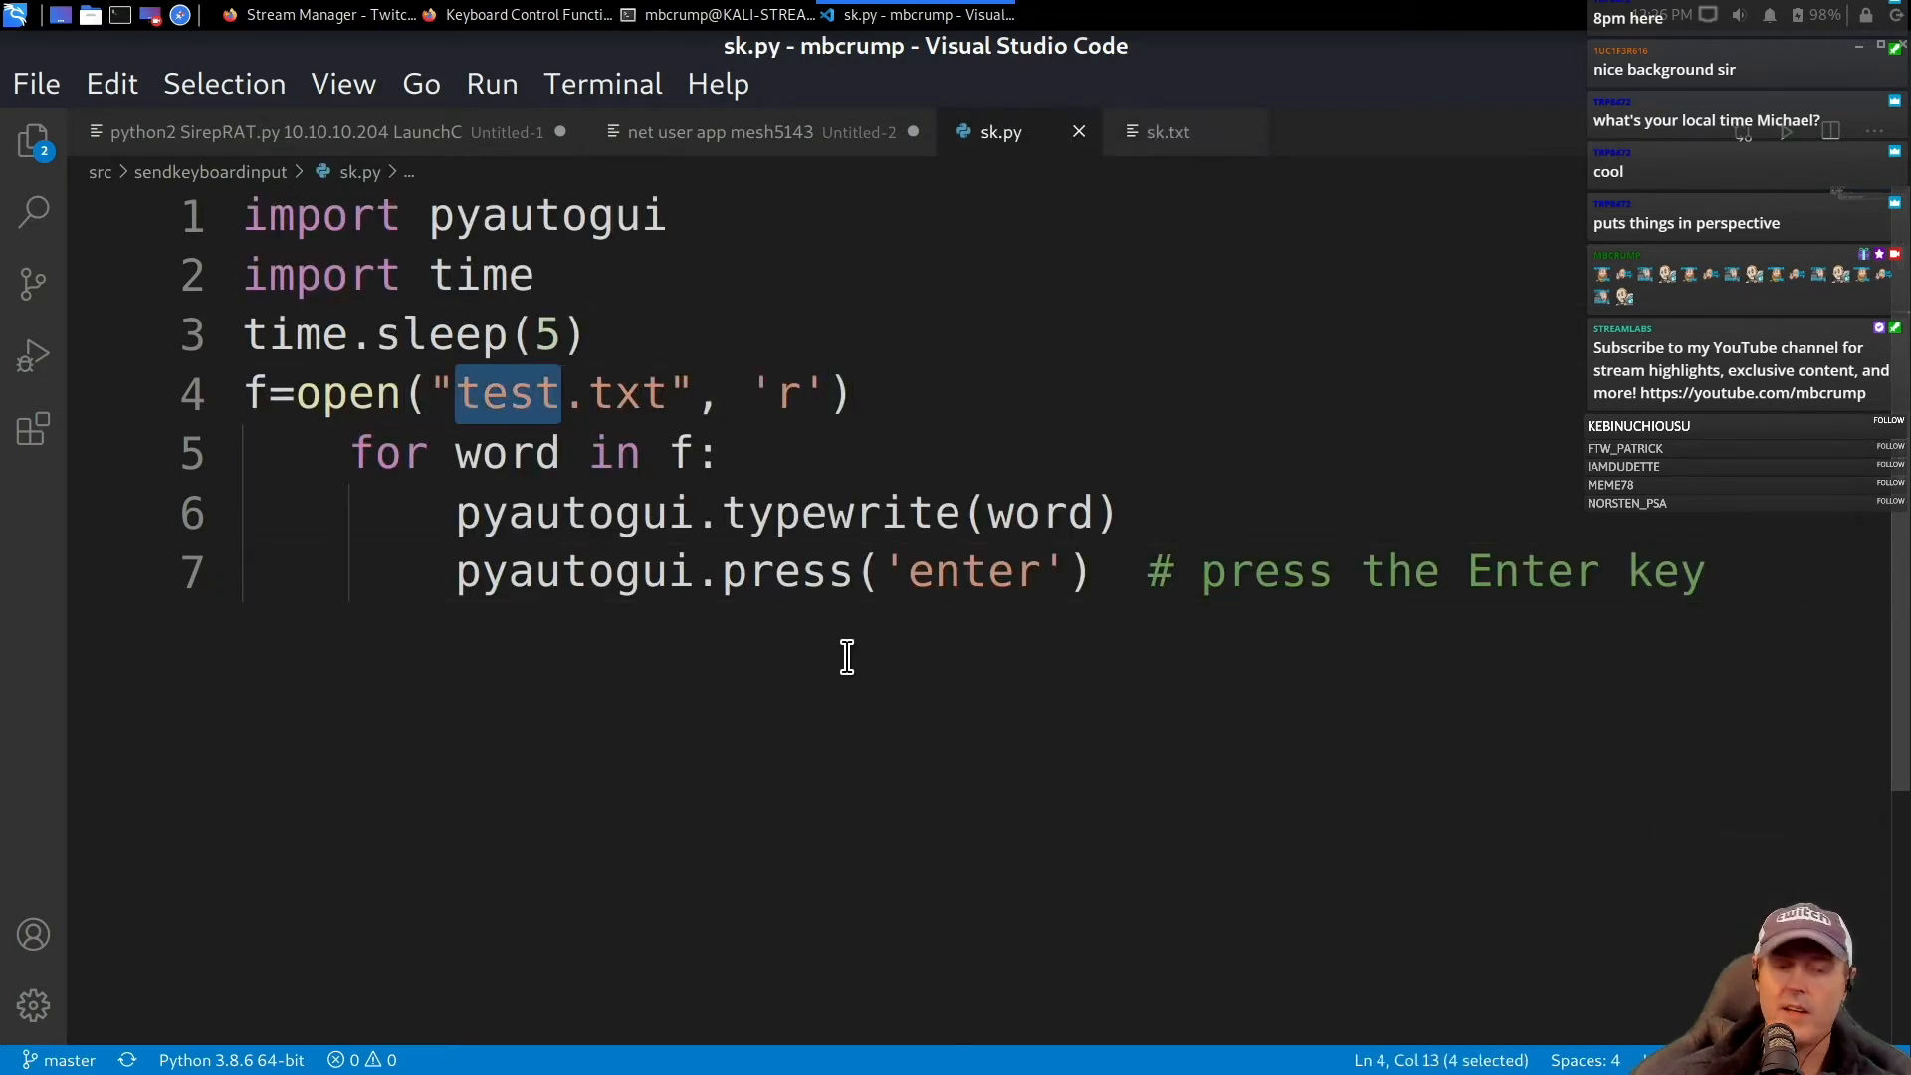
{"action": "type", "text": "sk"}
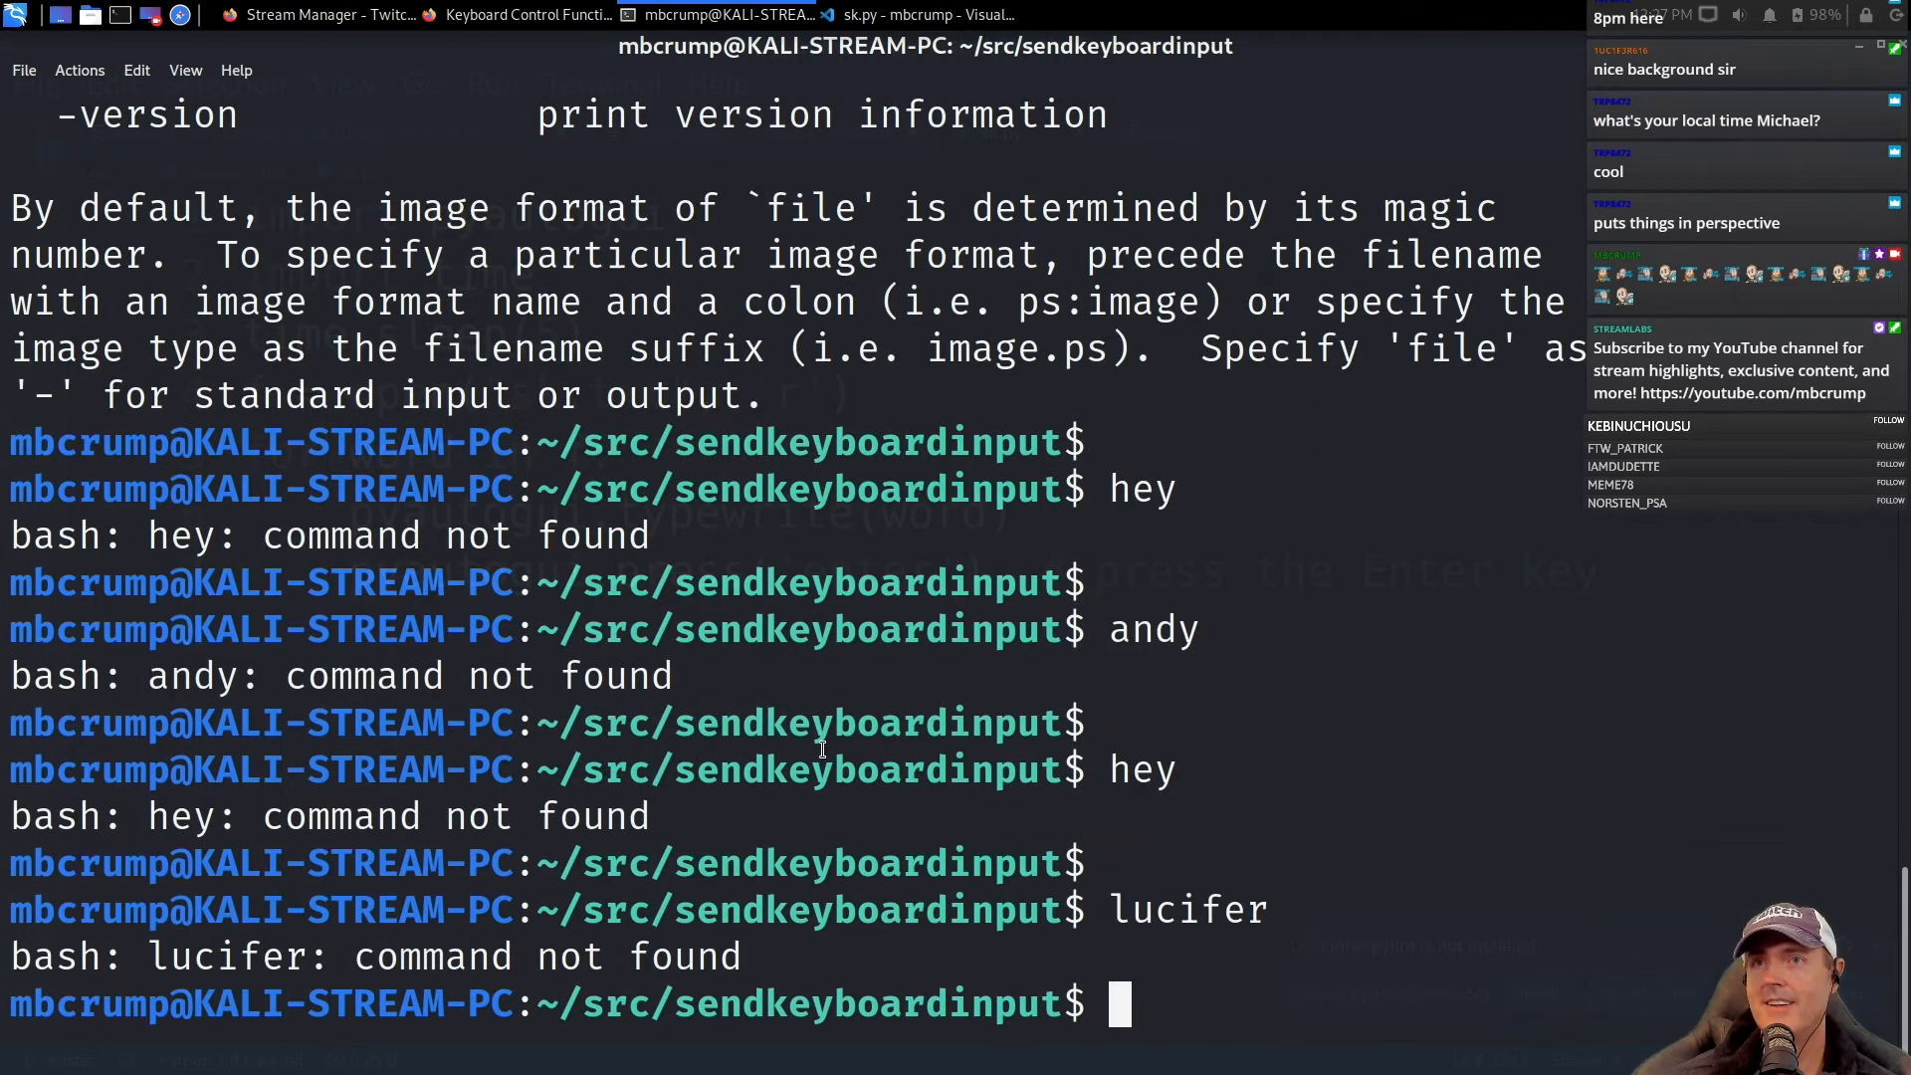
Open a new QTerminal tab for the Downloads directory after running the script.
{"action": "left_click", "coordinate": [18, 14]}
{"action": "type", "text": "."}
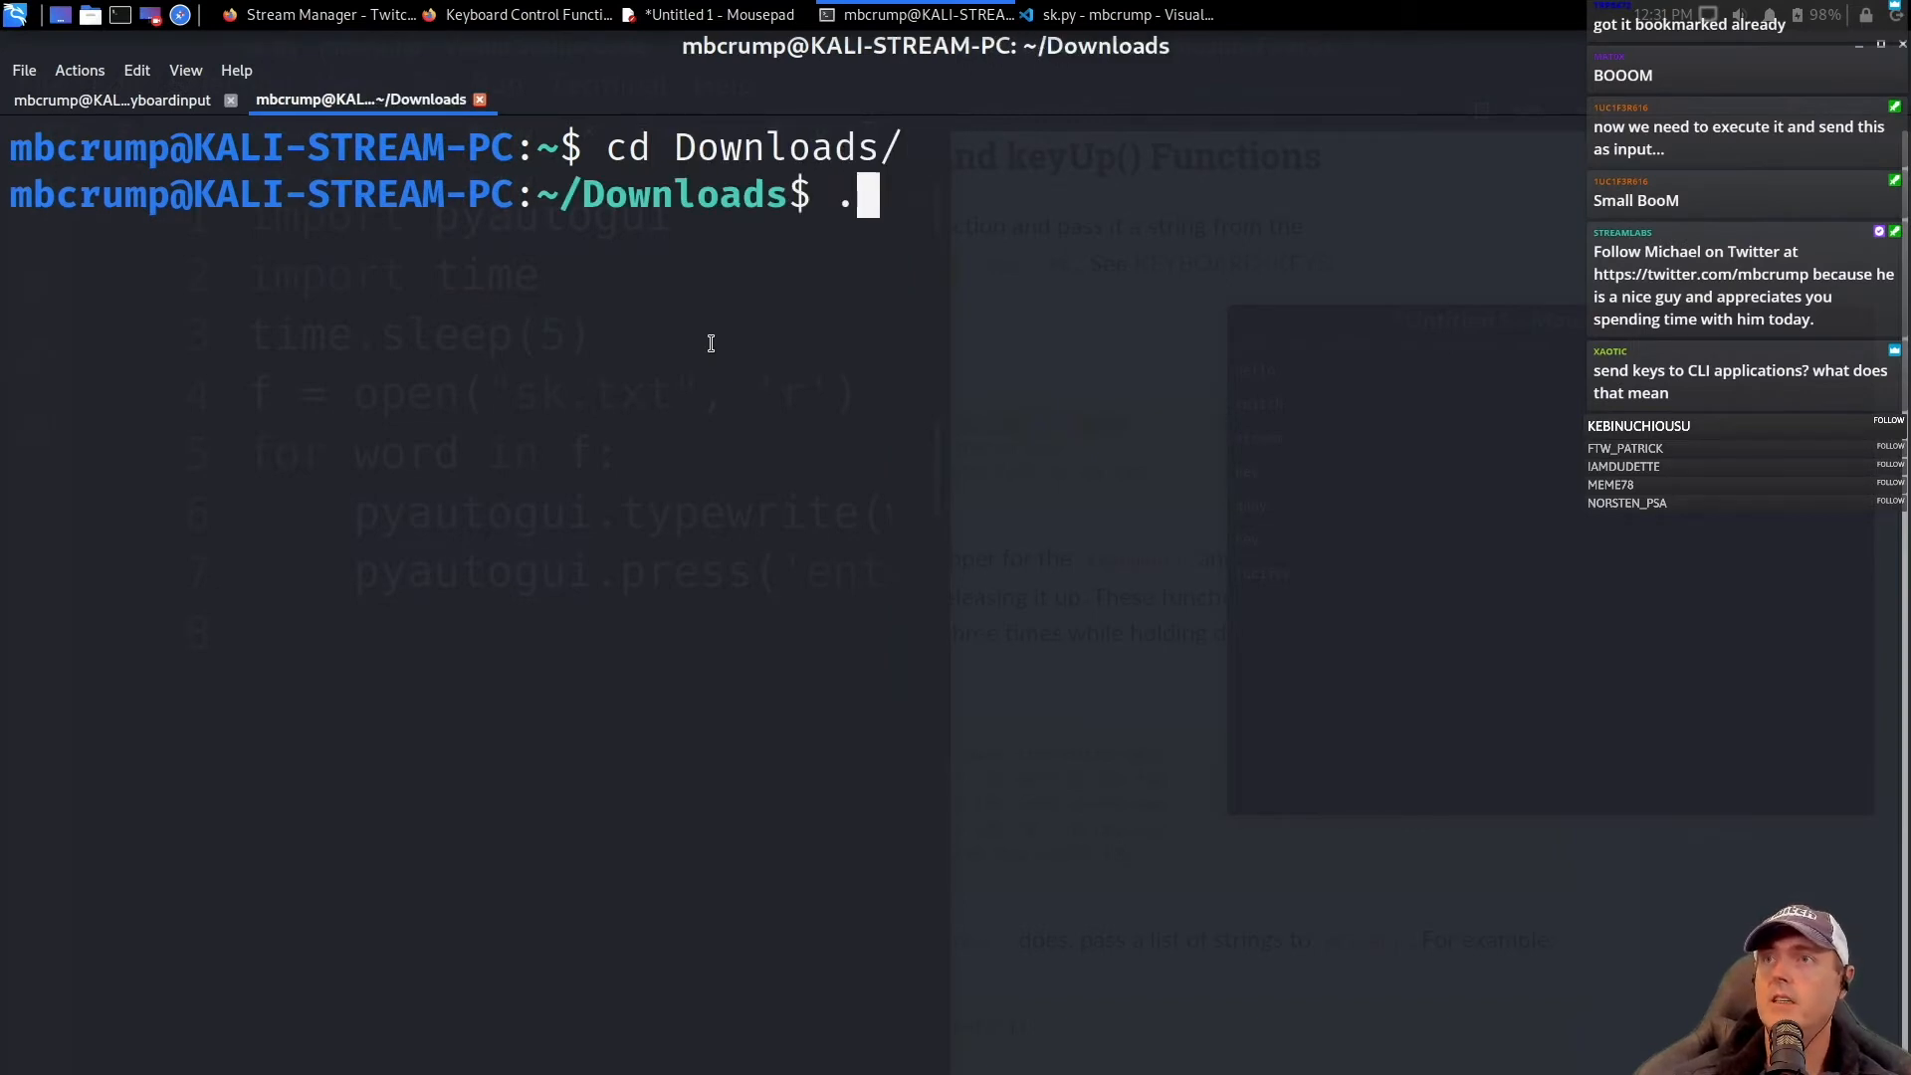
Launch ./fp in Downloads and answer it once with the test word asdf.
{"action": "type", "text": "/fp"}
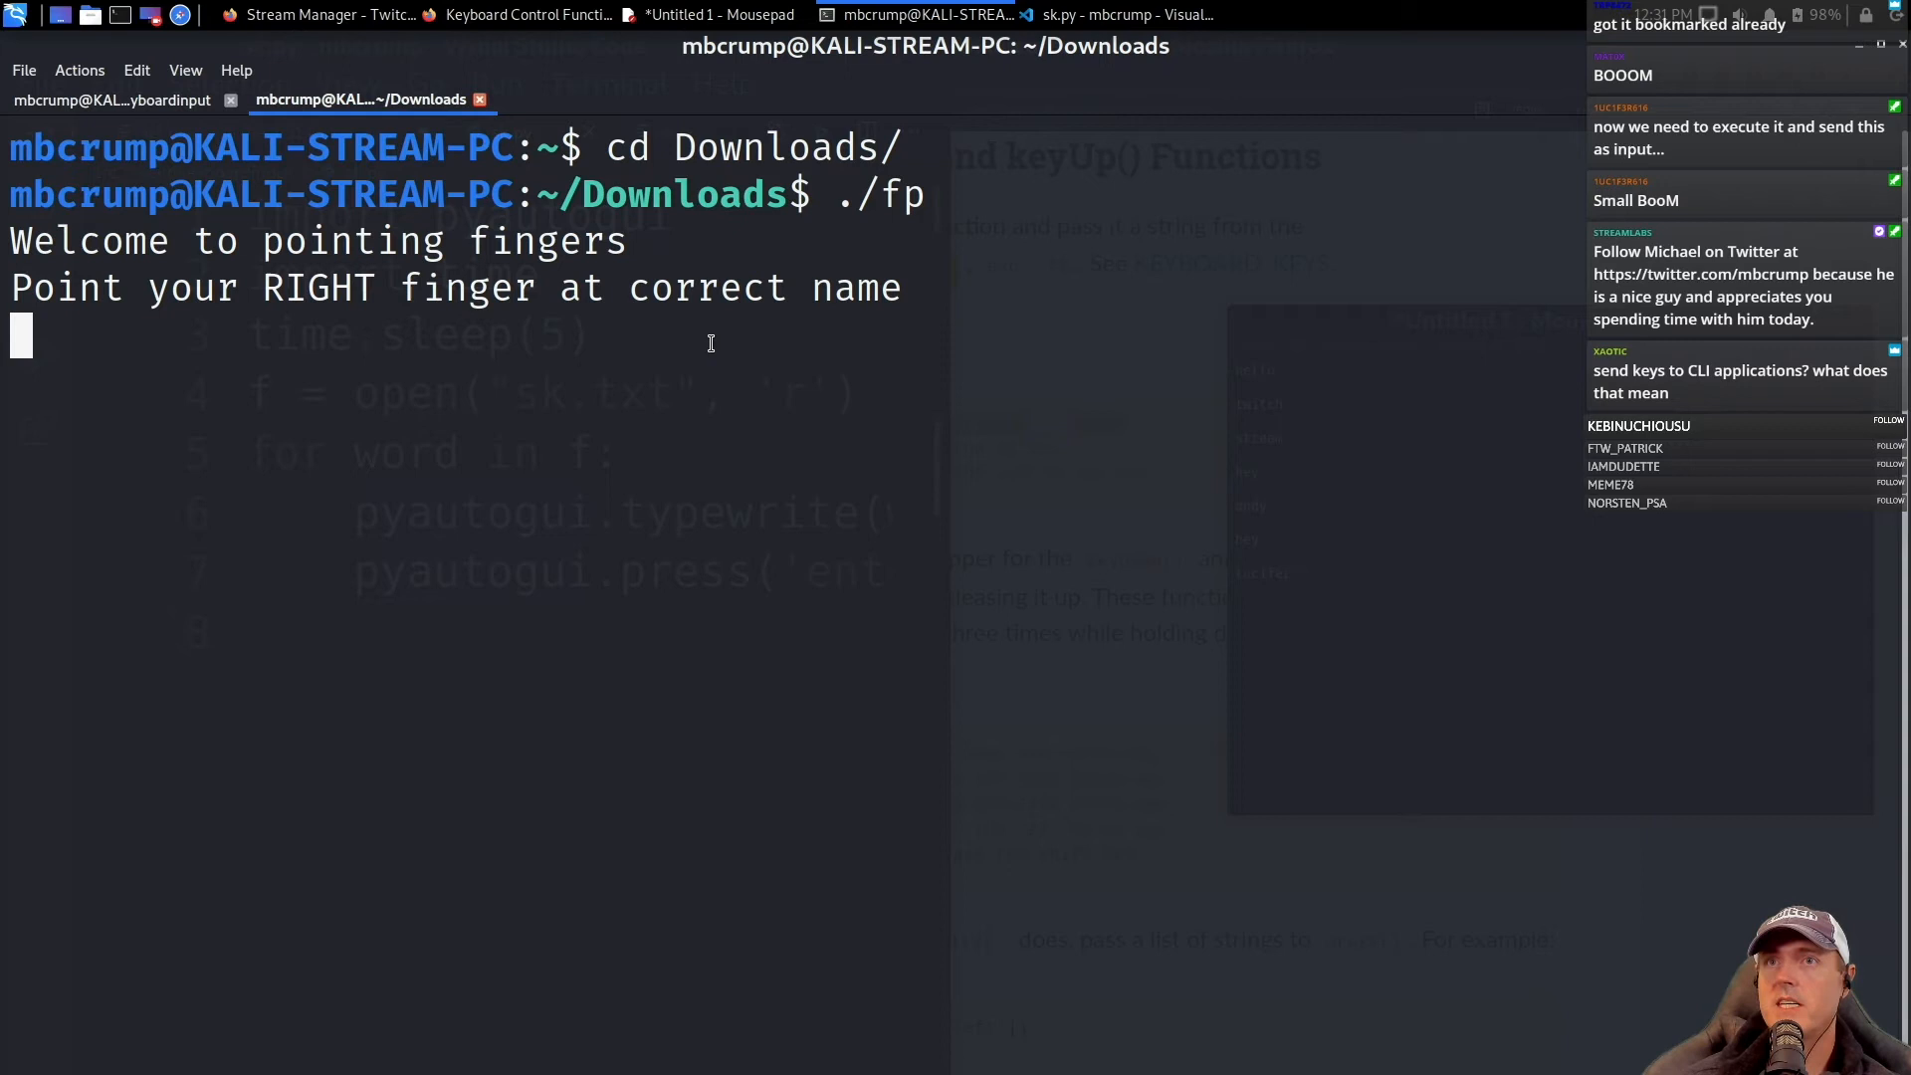
{"action": "type", "text": "asdf"}
{"action": "type", "text": "pyautogui.ty"}
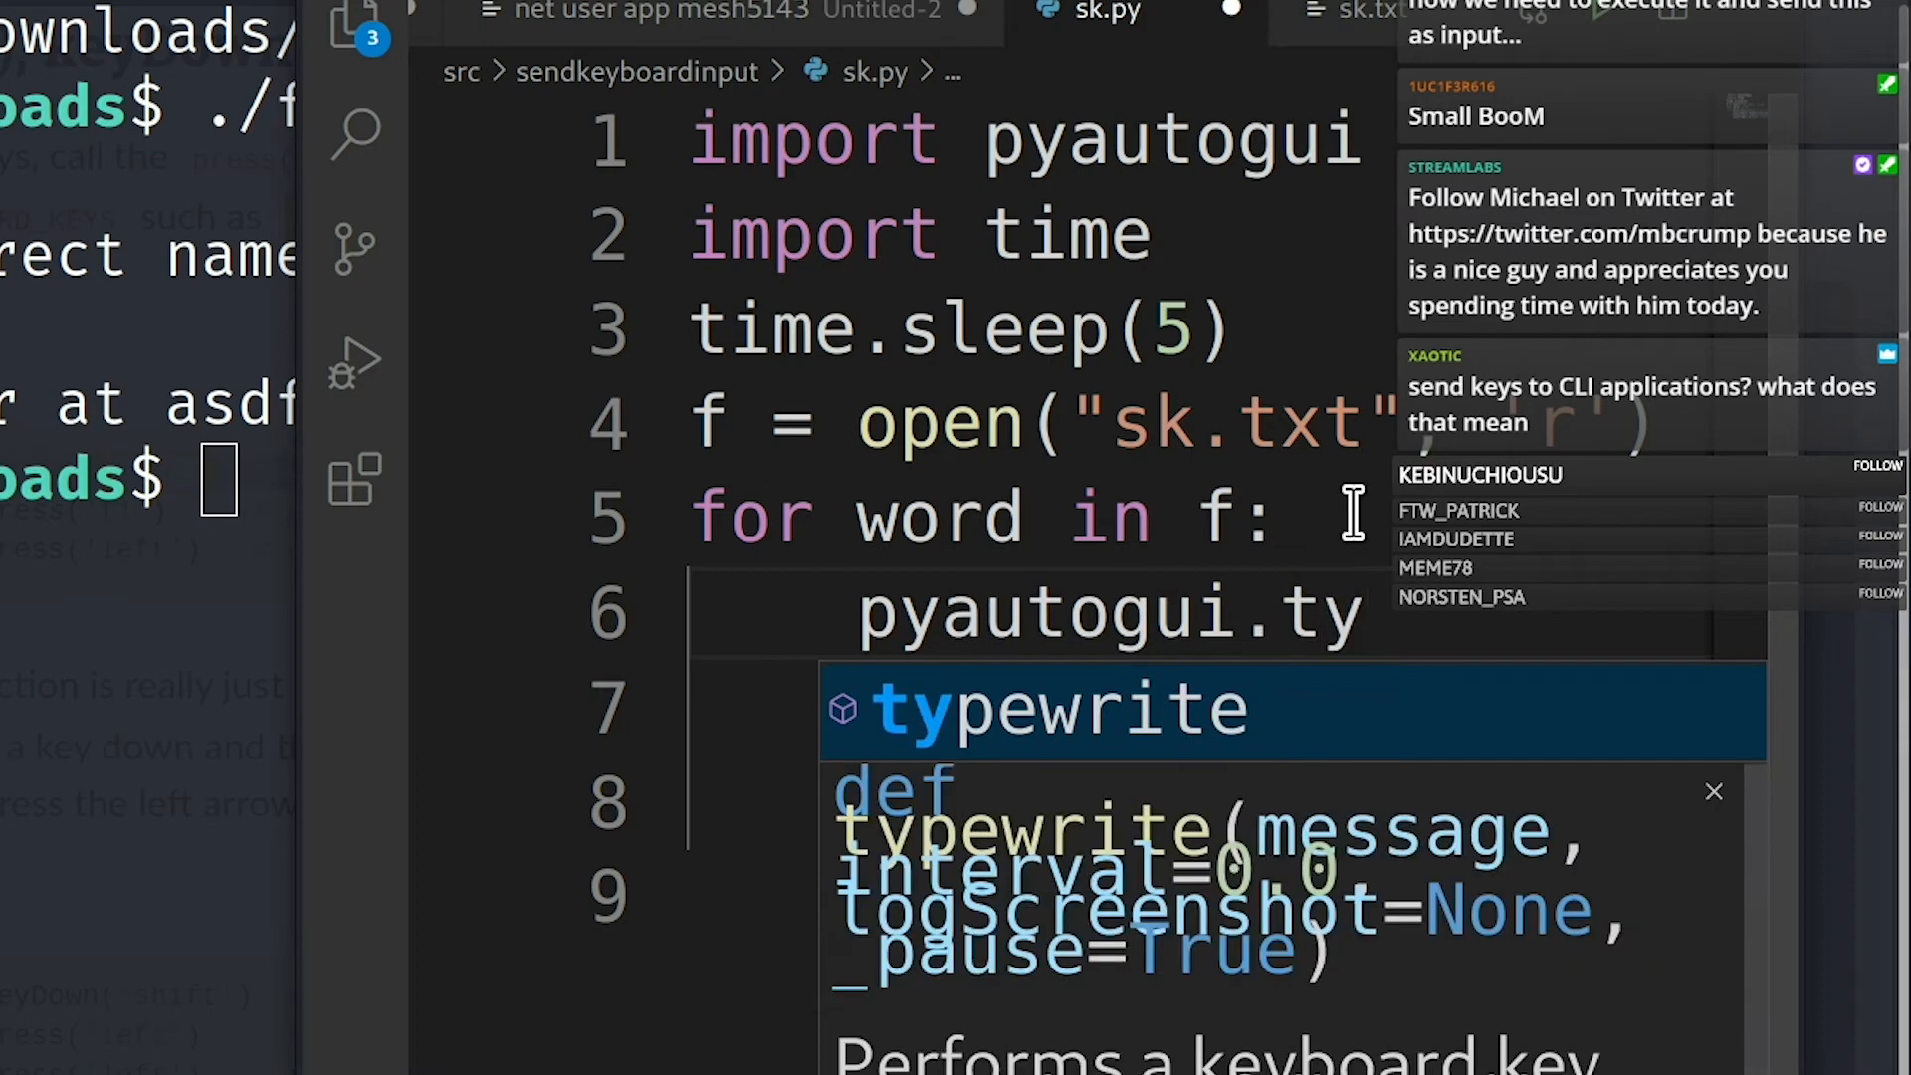
Add pyautogui.typewrite("./fp") inside the loop using the autocomplete suggestion.
{"action": "key", "text": "Tab"}
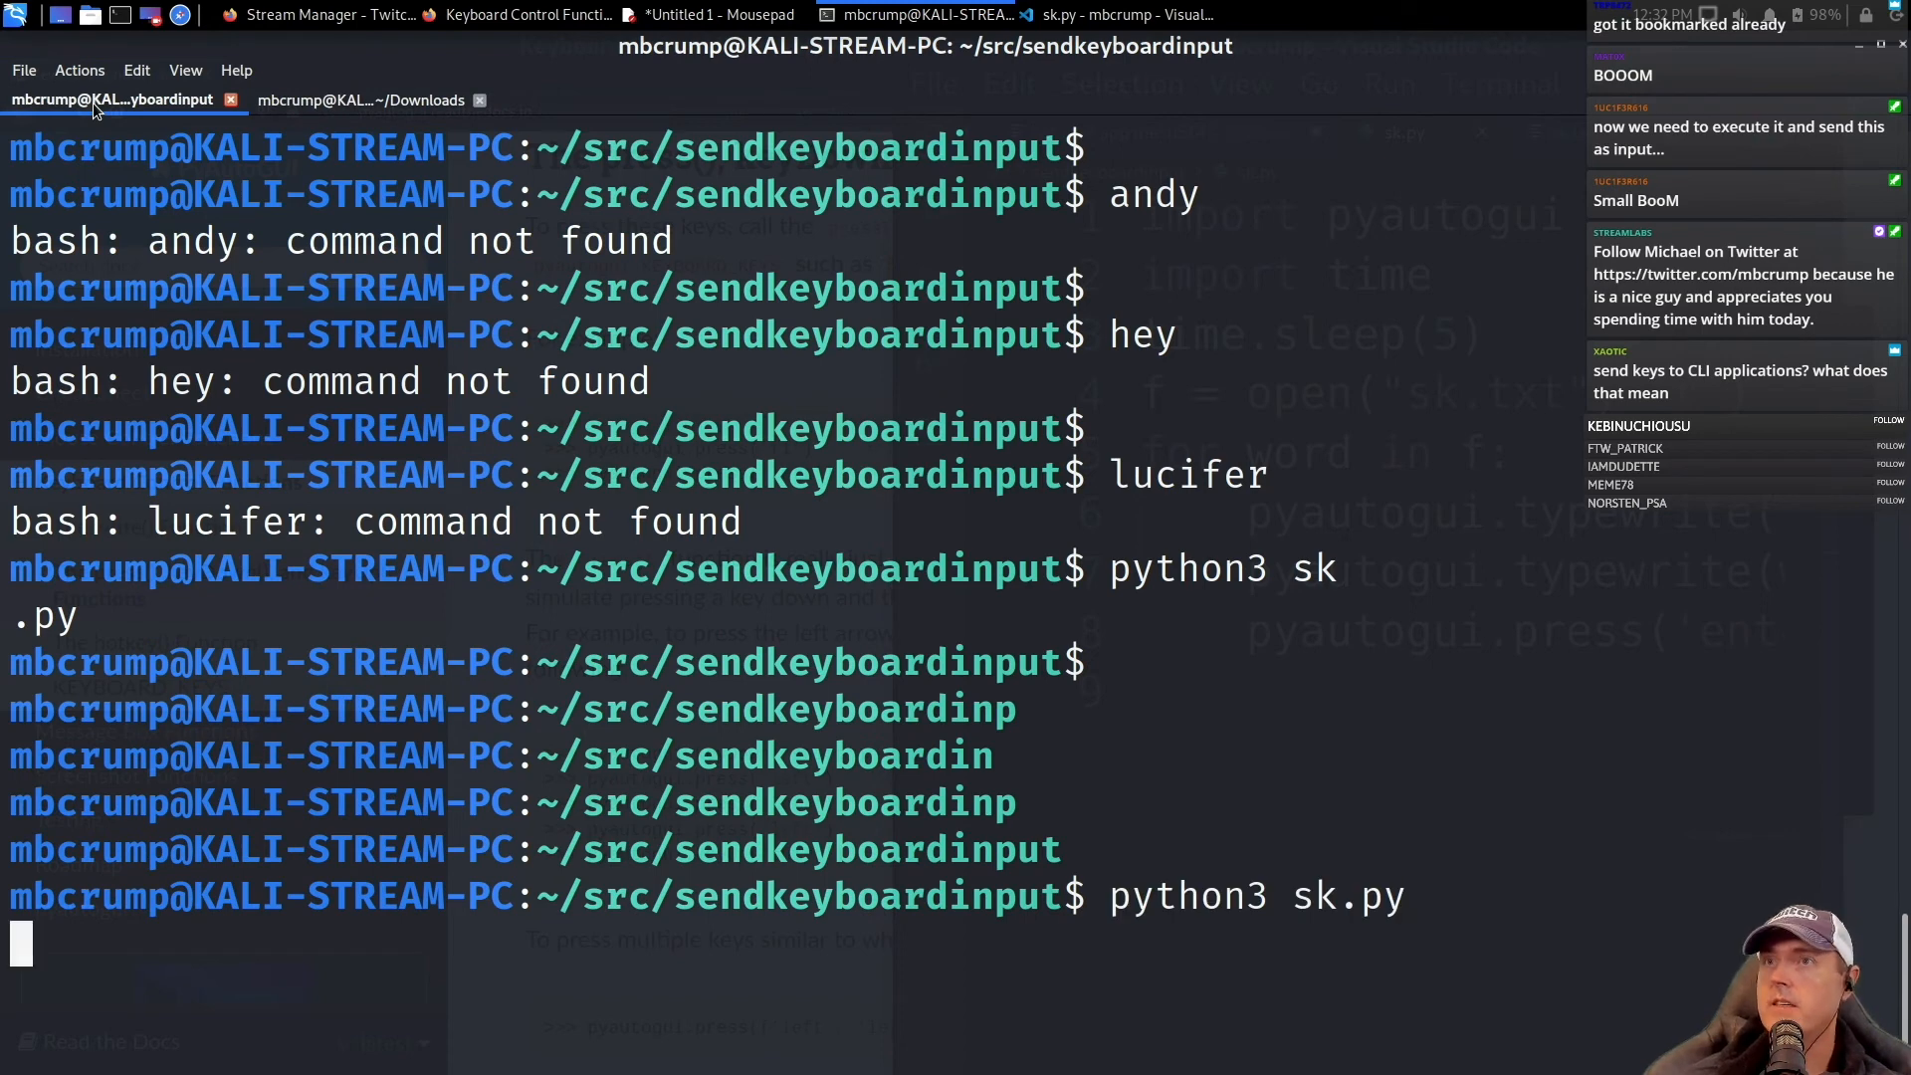
Switch between the Downloads and script terminals so the rerun sk.py launches fp and answers with each word.
{"action": "left_click", "coordinate": [363, 99]}
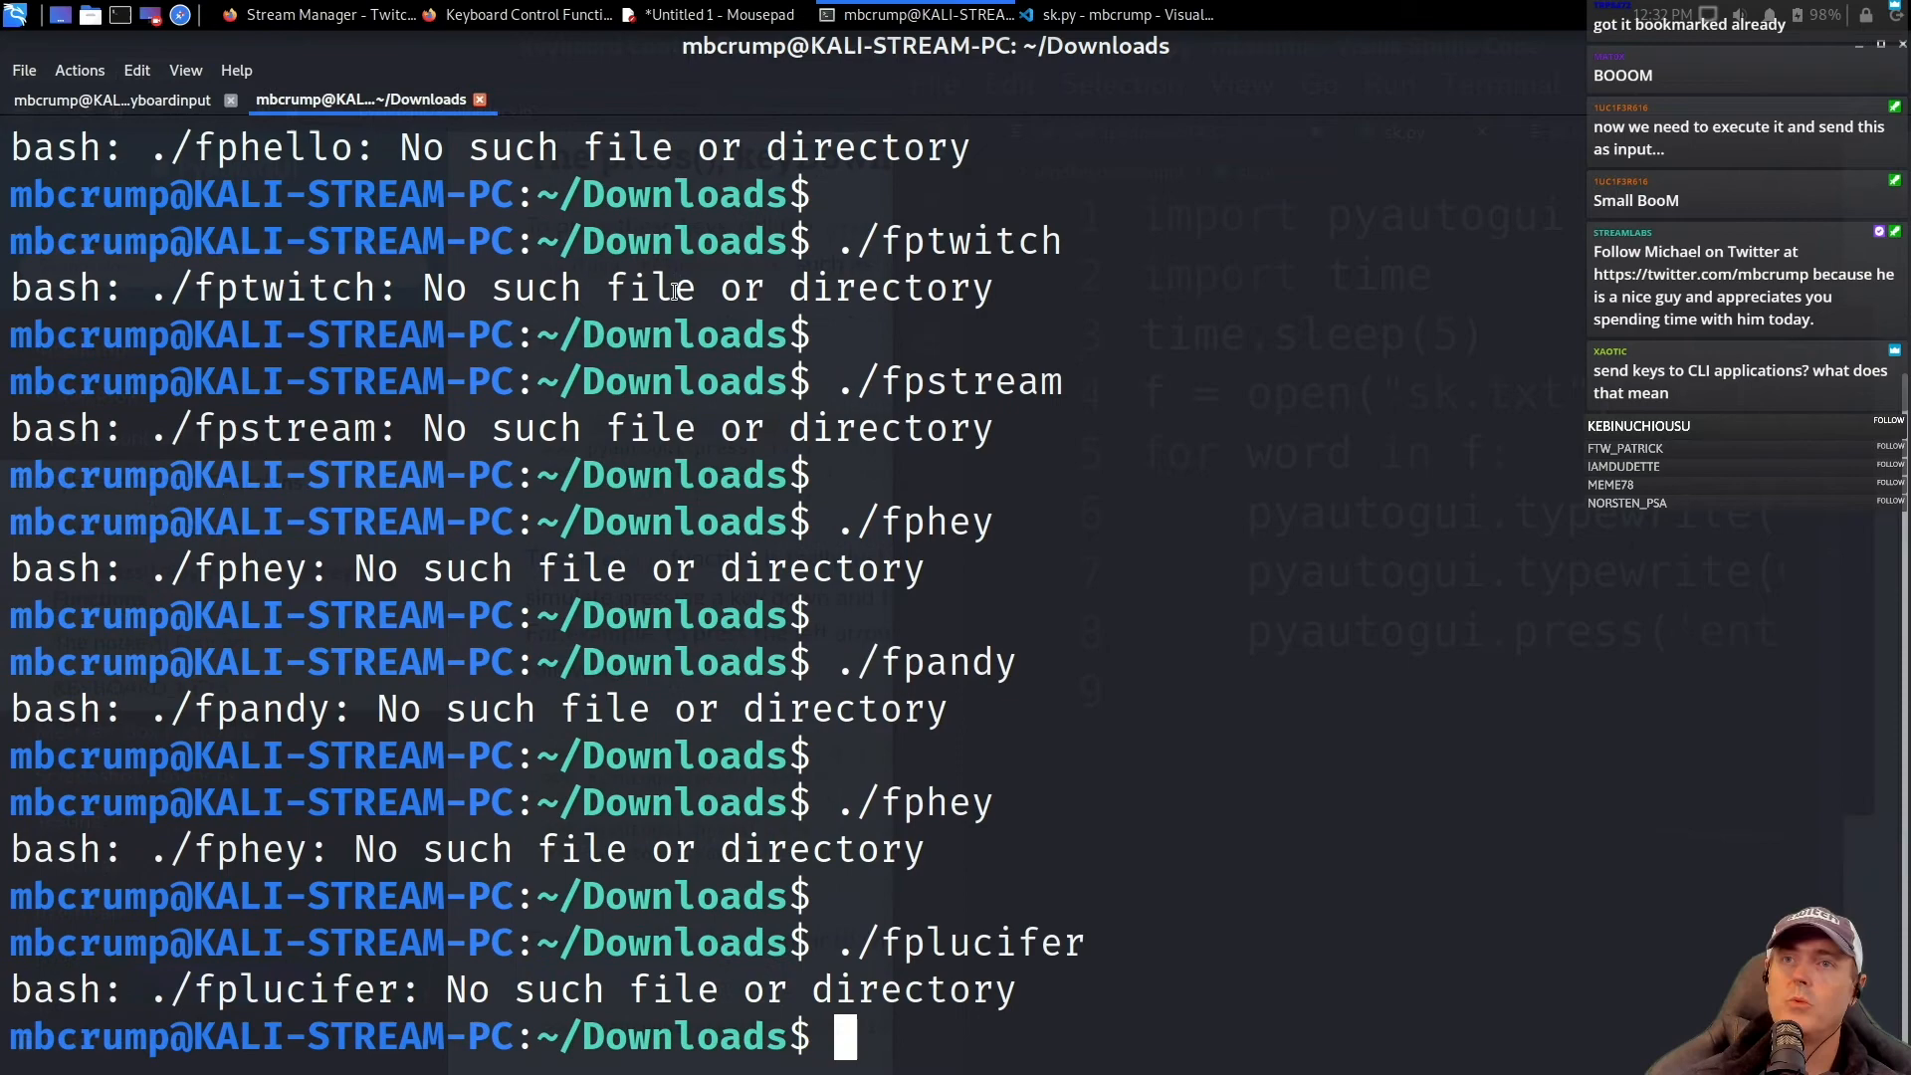
{"action": "left_click", "coordinate": [1115, 14]}
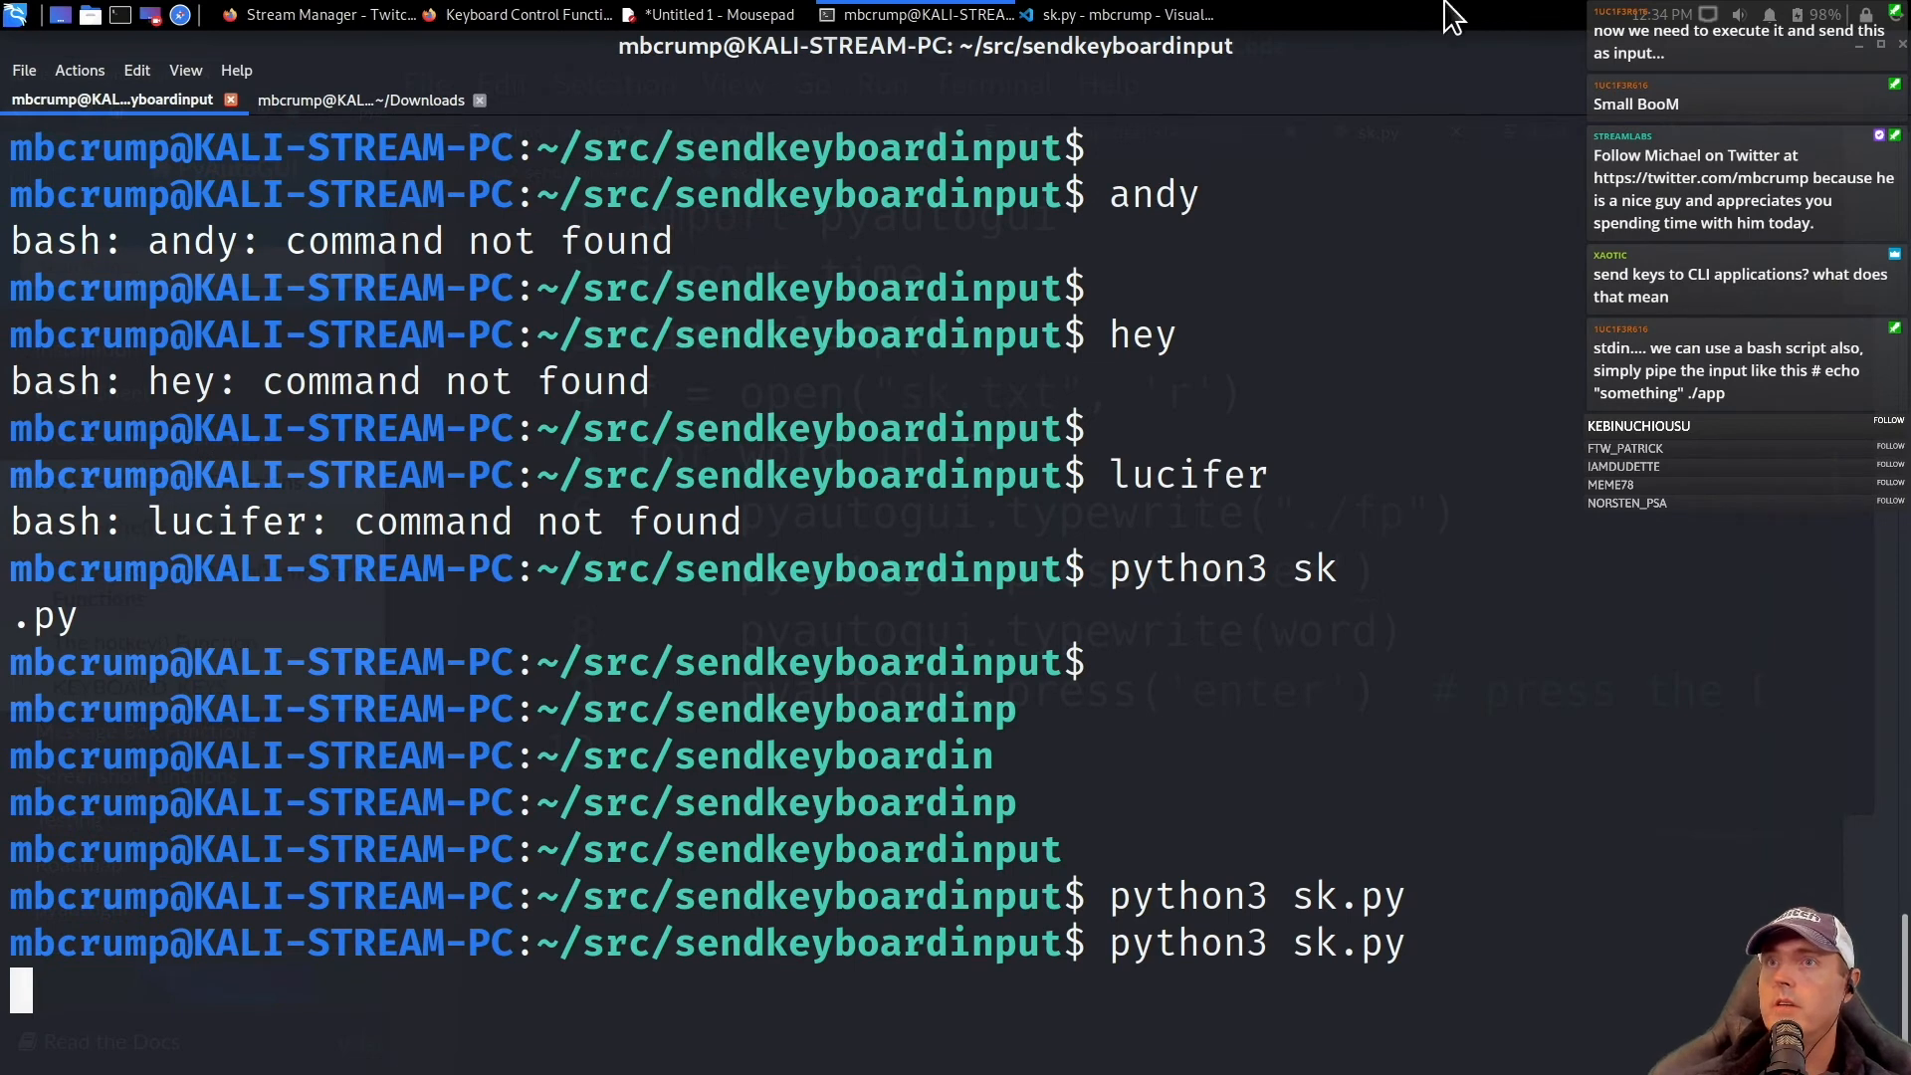
{"action": "left_click", "coordinate": [361, 99]}
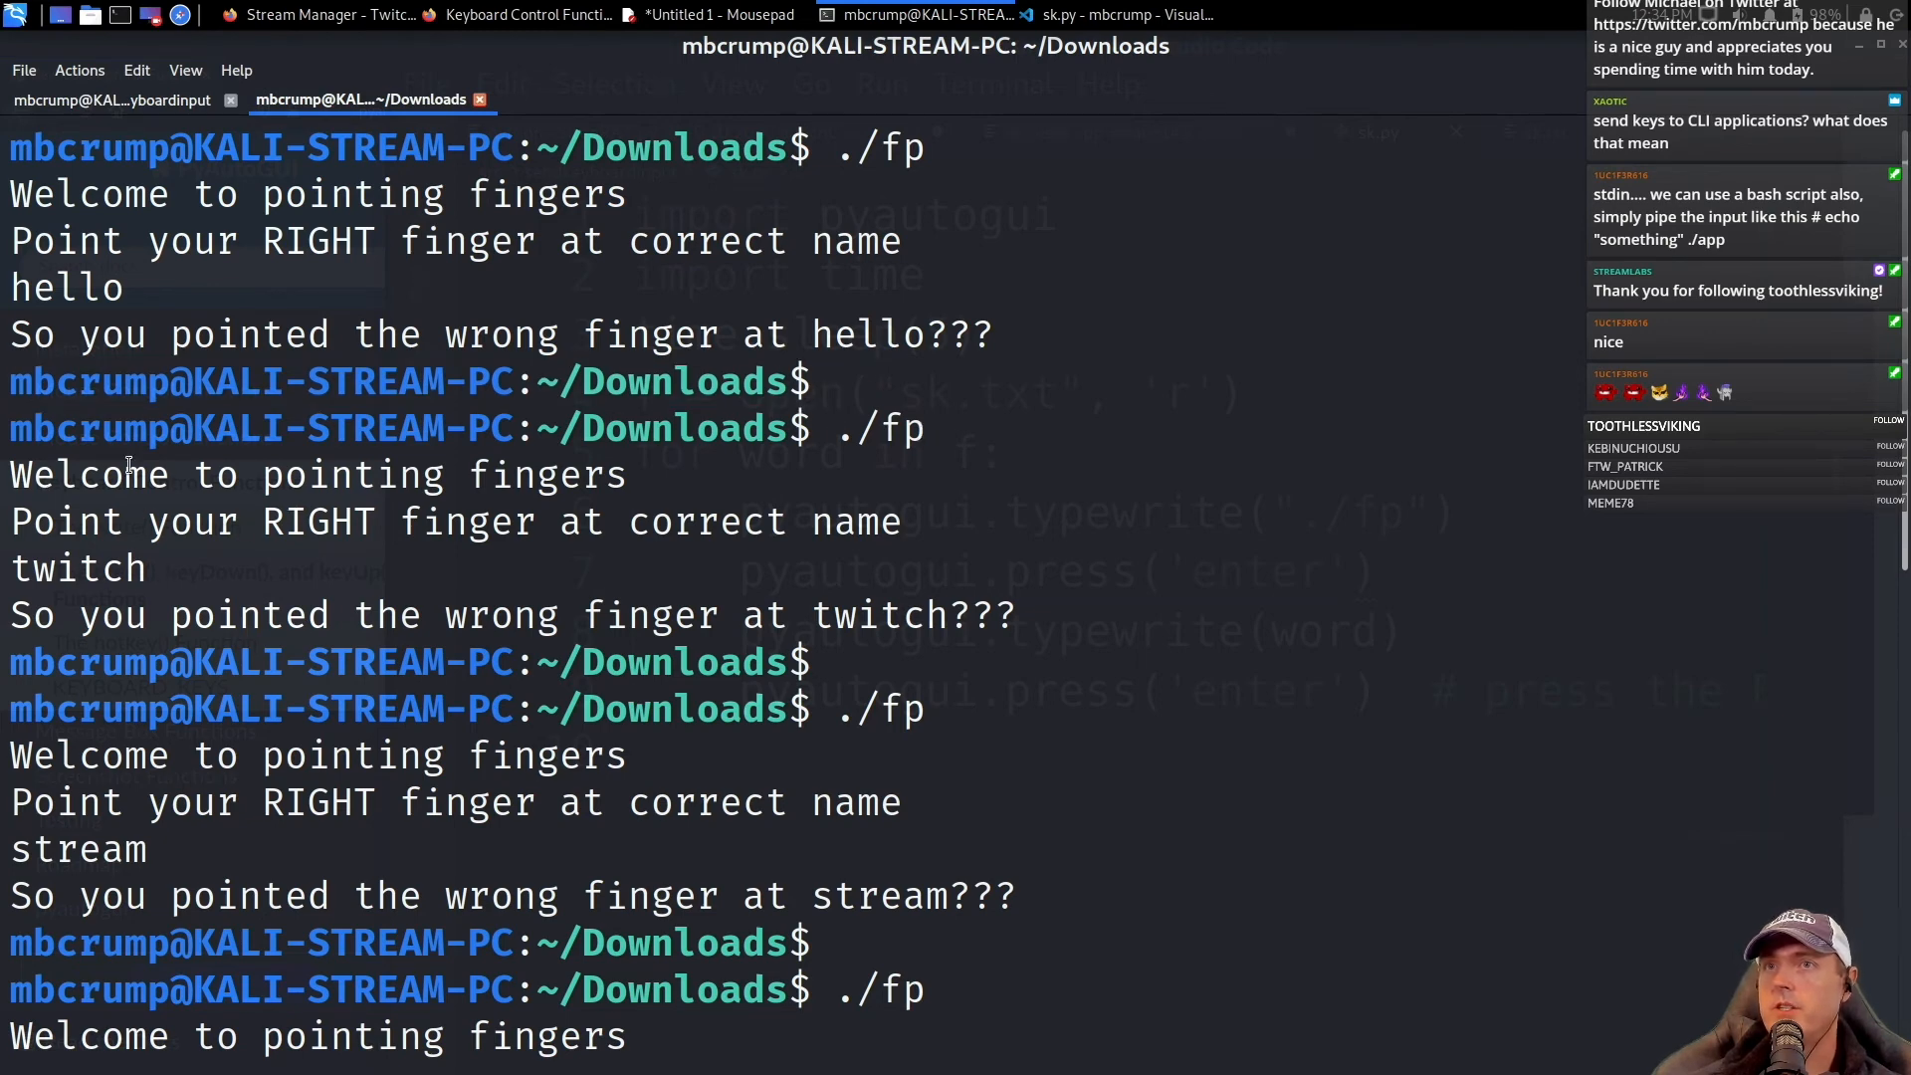
{"action": "left_click", "coordinate": [622, 99]}
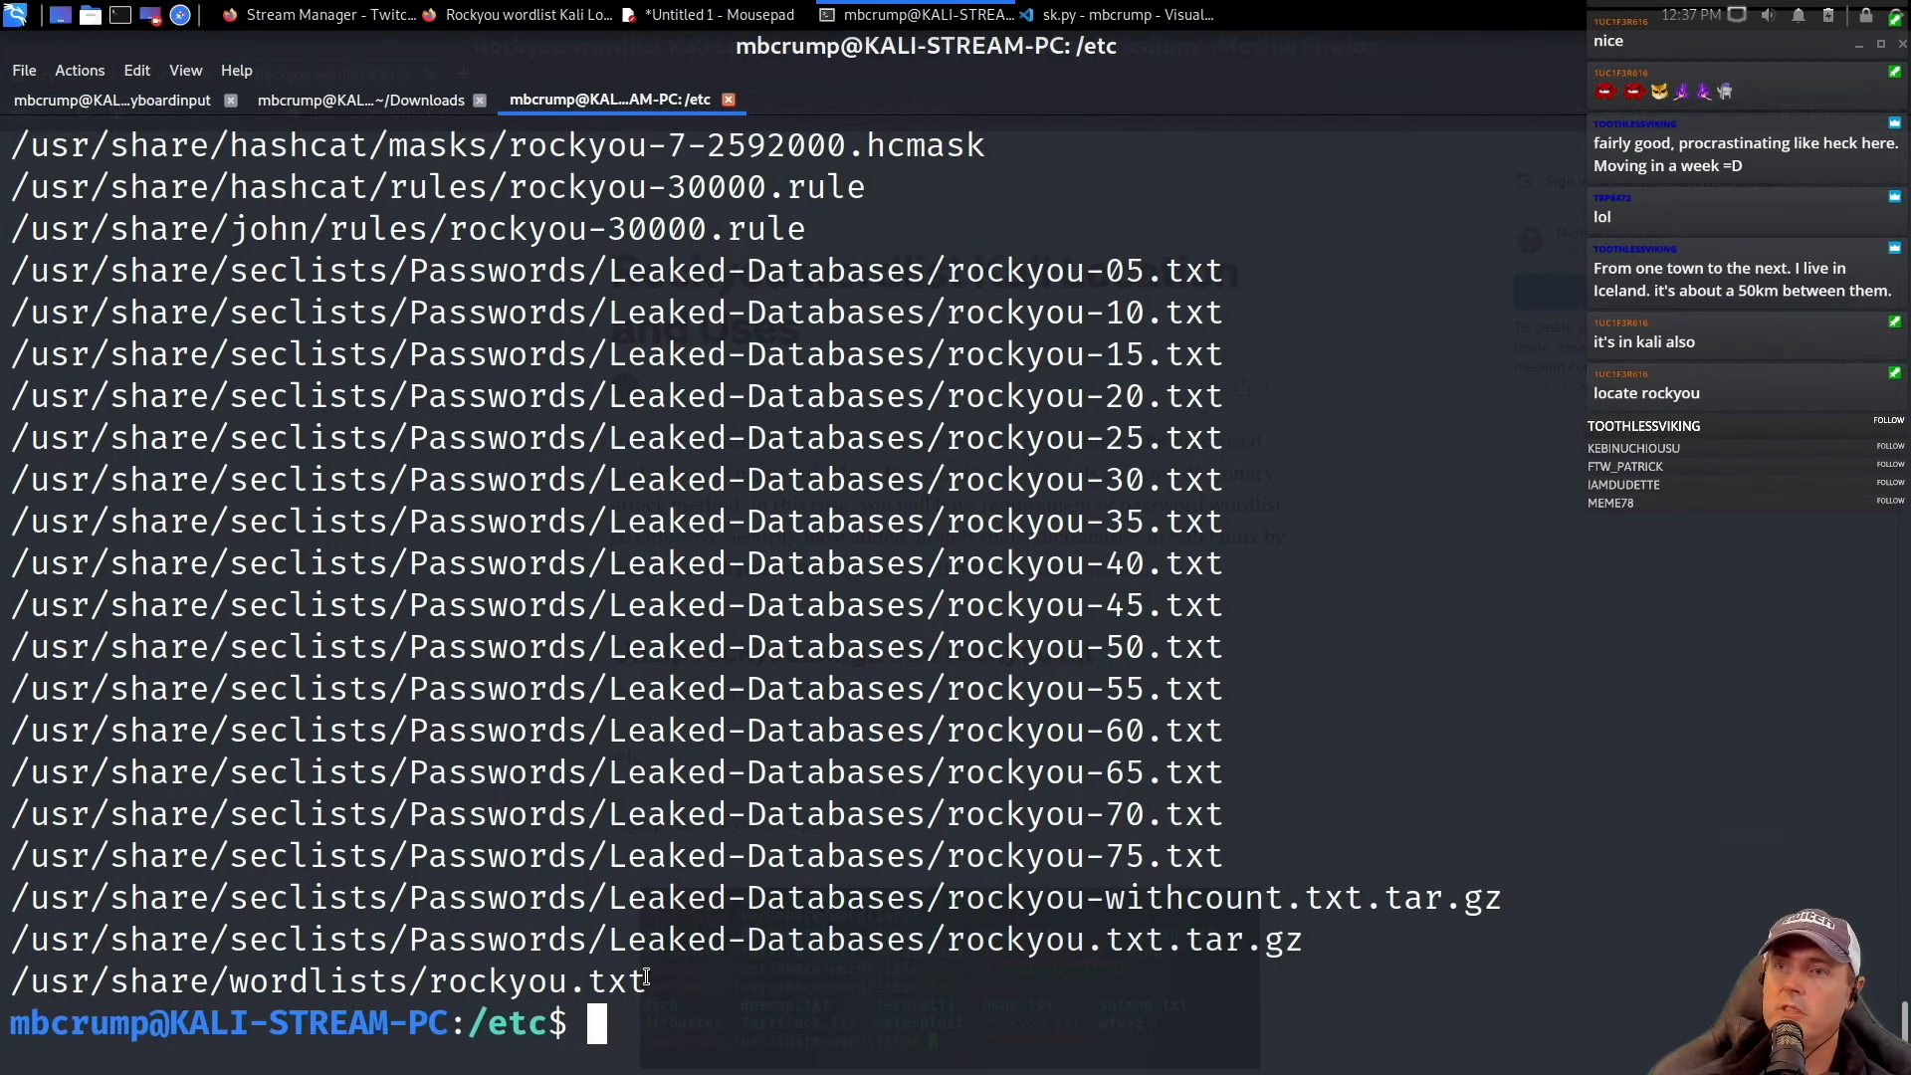
Open a third QTerminal tab to run locate rockyou.
{"action": "left_click", "coordinate": [1097, 14]}
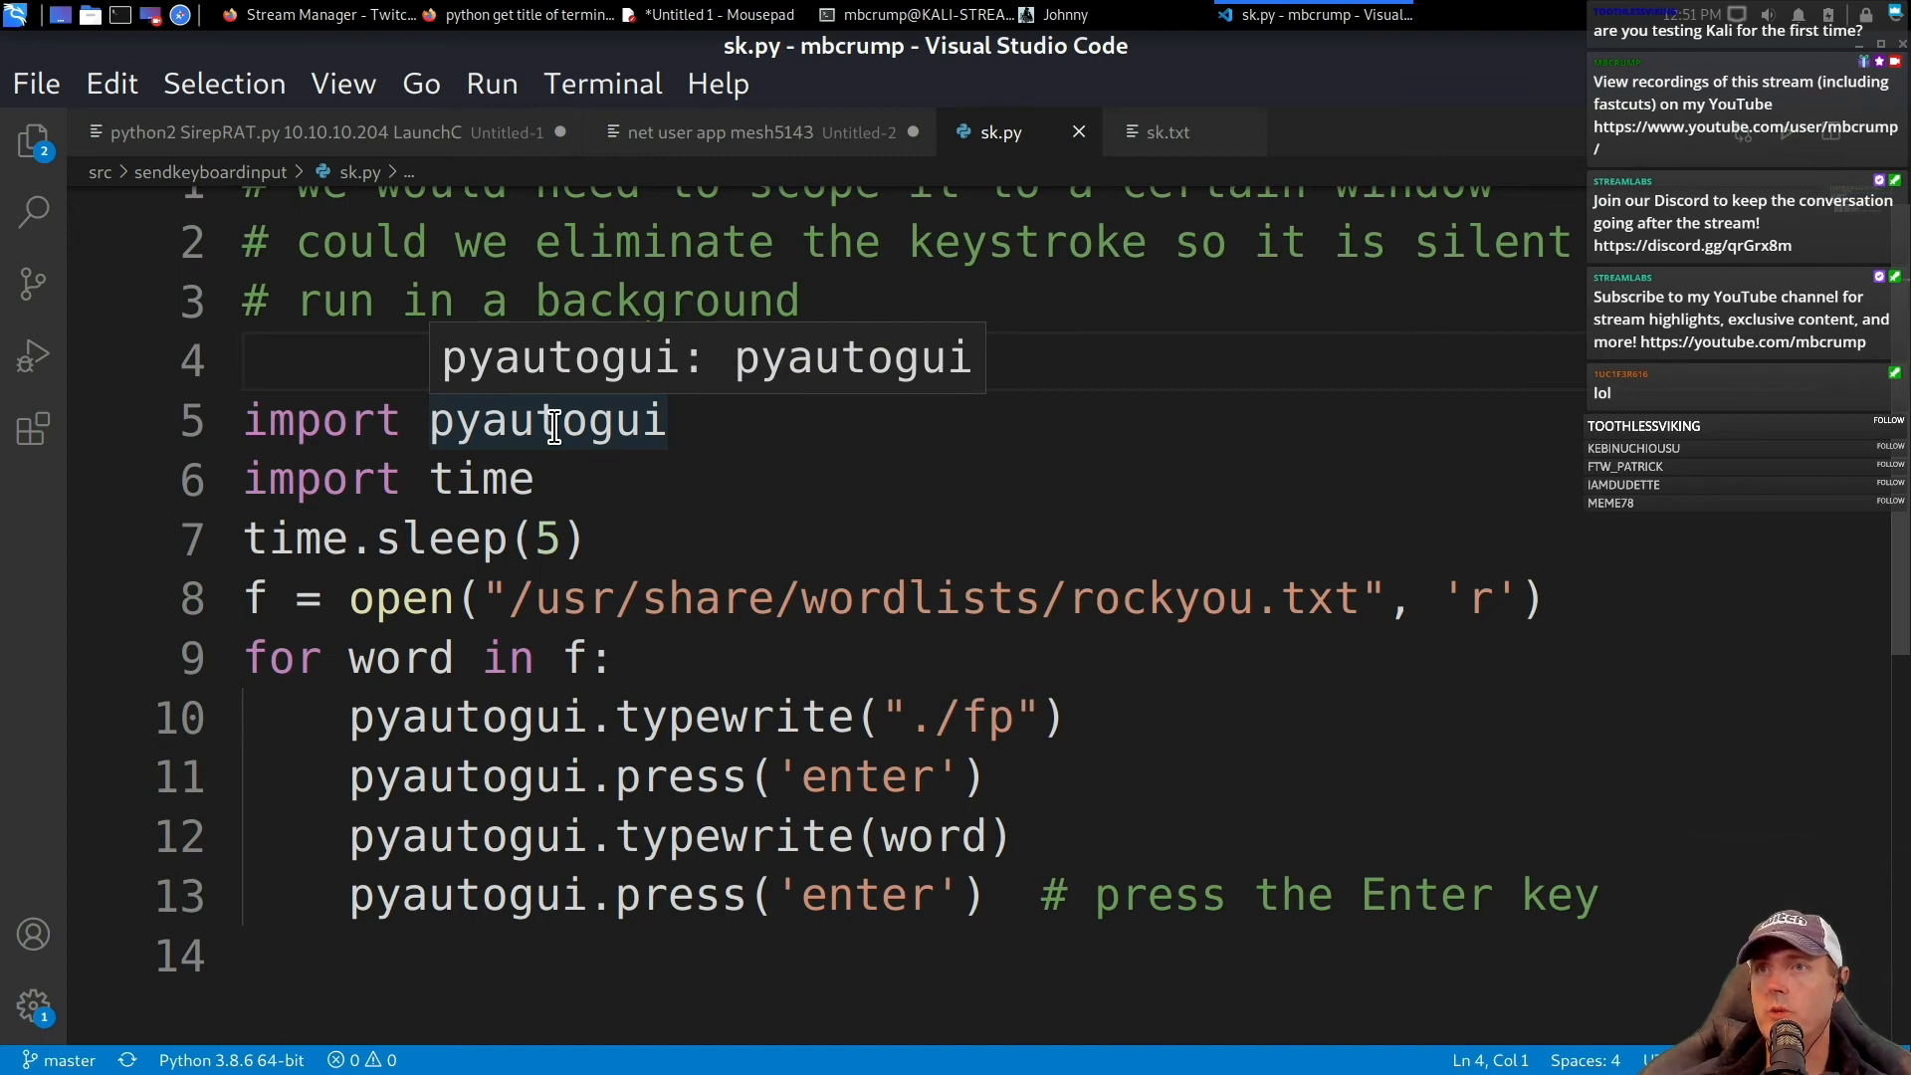
{"action": "mouse_move", "coordinate": [916, 611]}
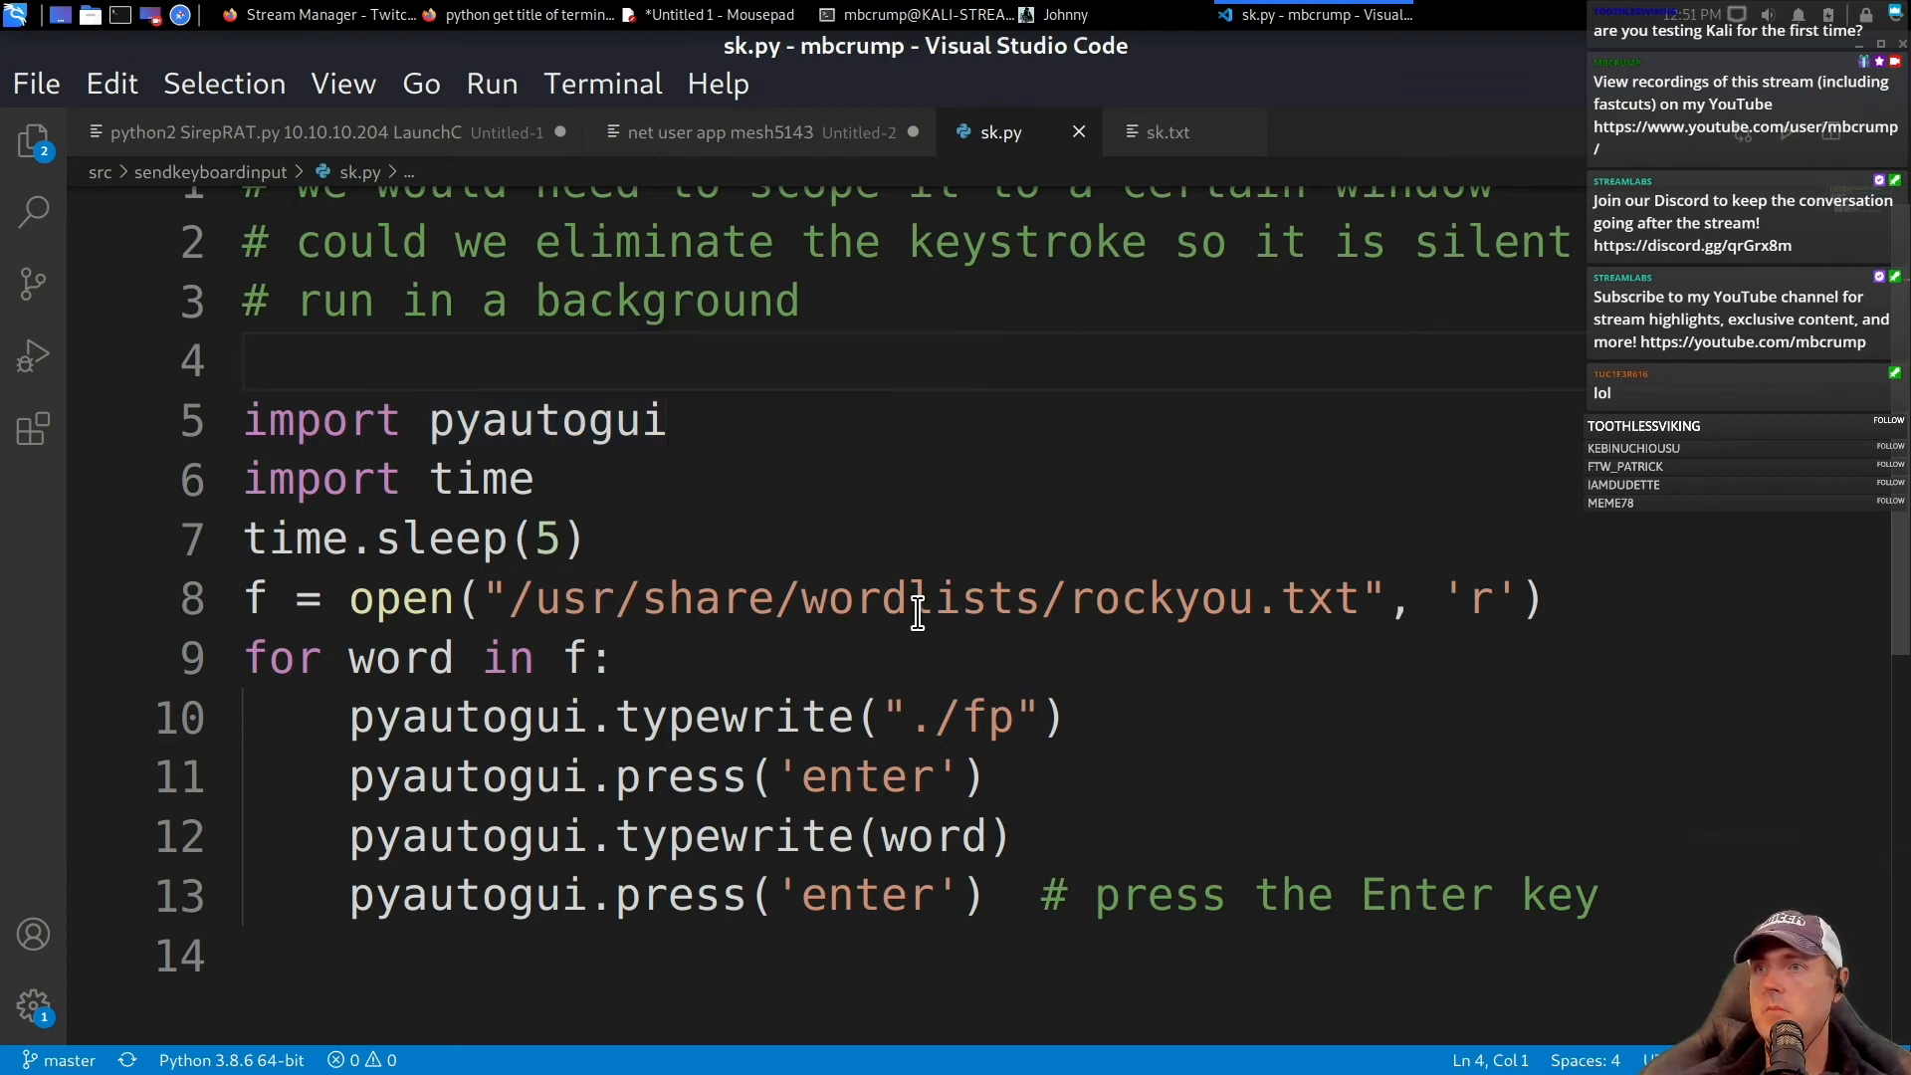
{"action": "mouse_move", "coordinate": [500, 657]}
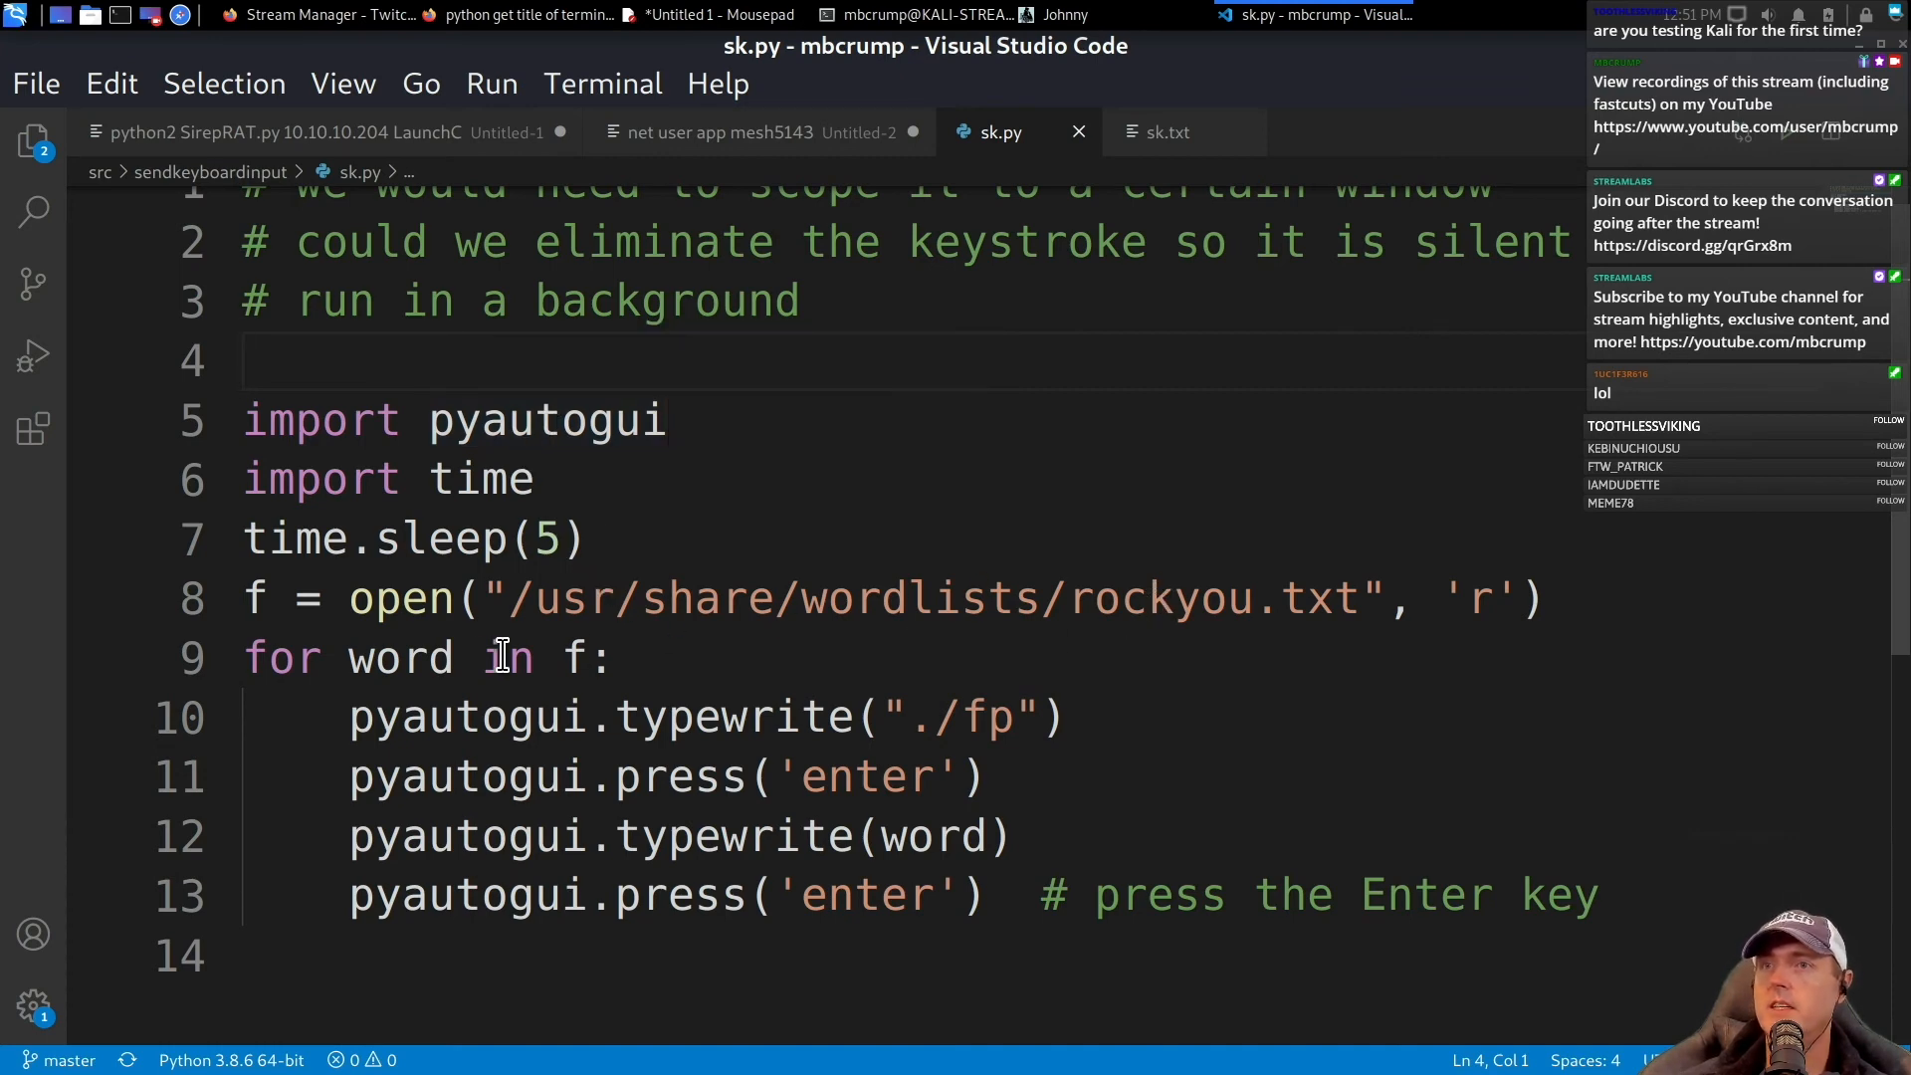
{"action": "mouse_move", "coordinate": [931, 834]}
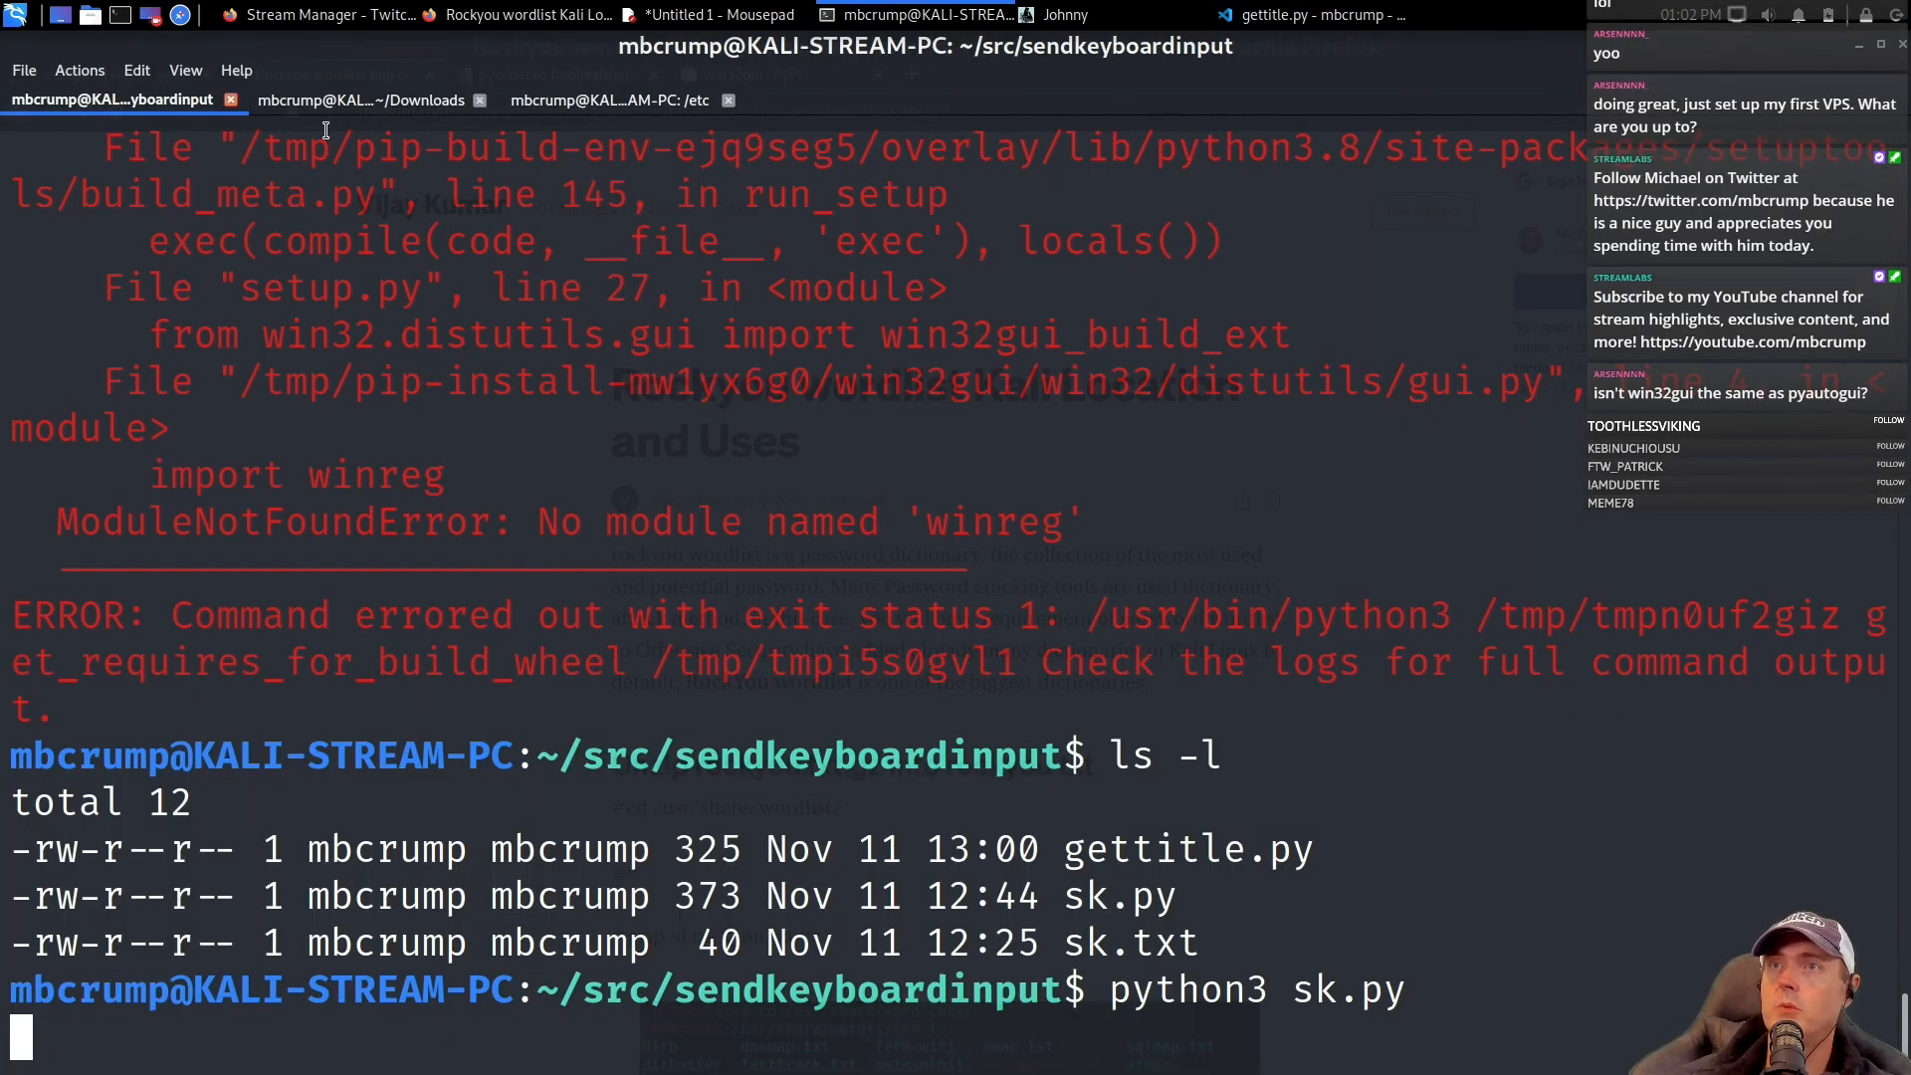
Switch to the Downloads terminal so the rerun script feeds rockyou.txt words to fp.
{"action": "left_click", "coordinate": [363, 100]}
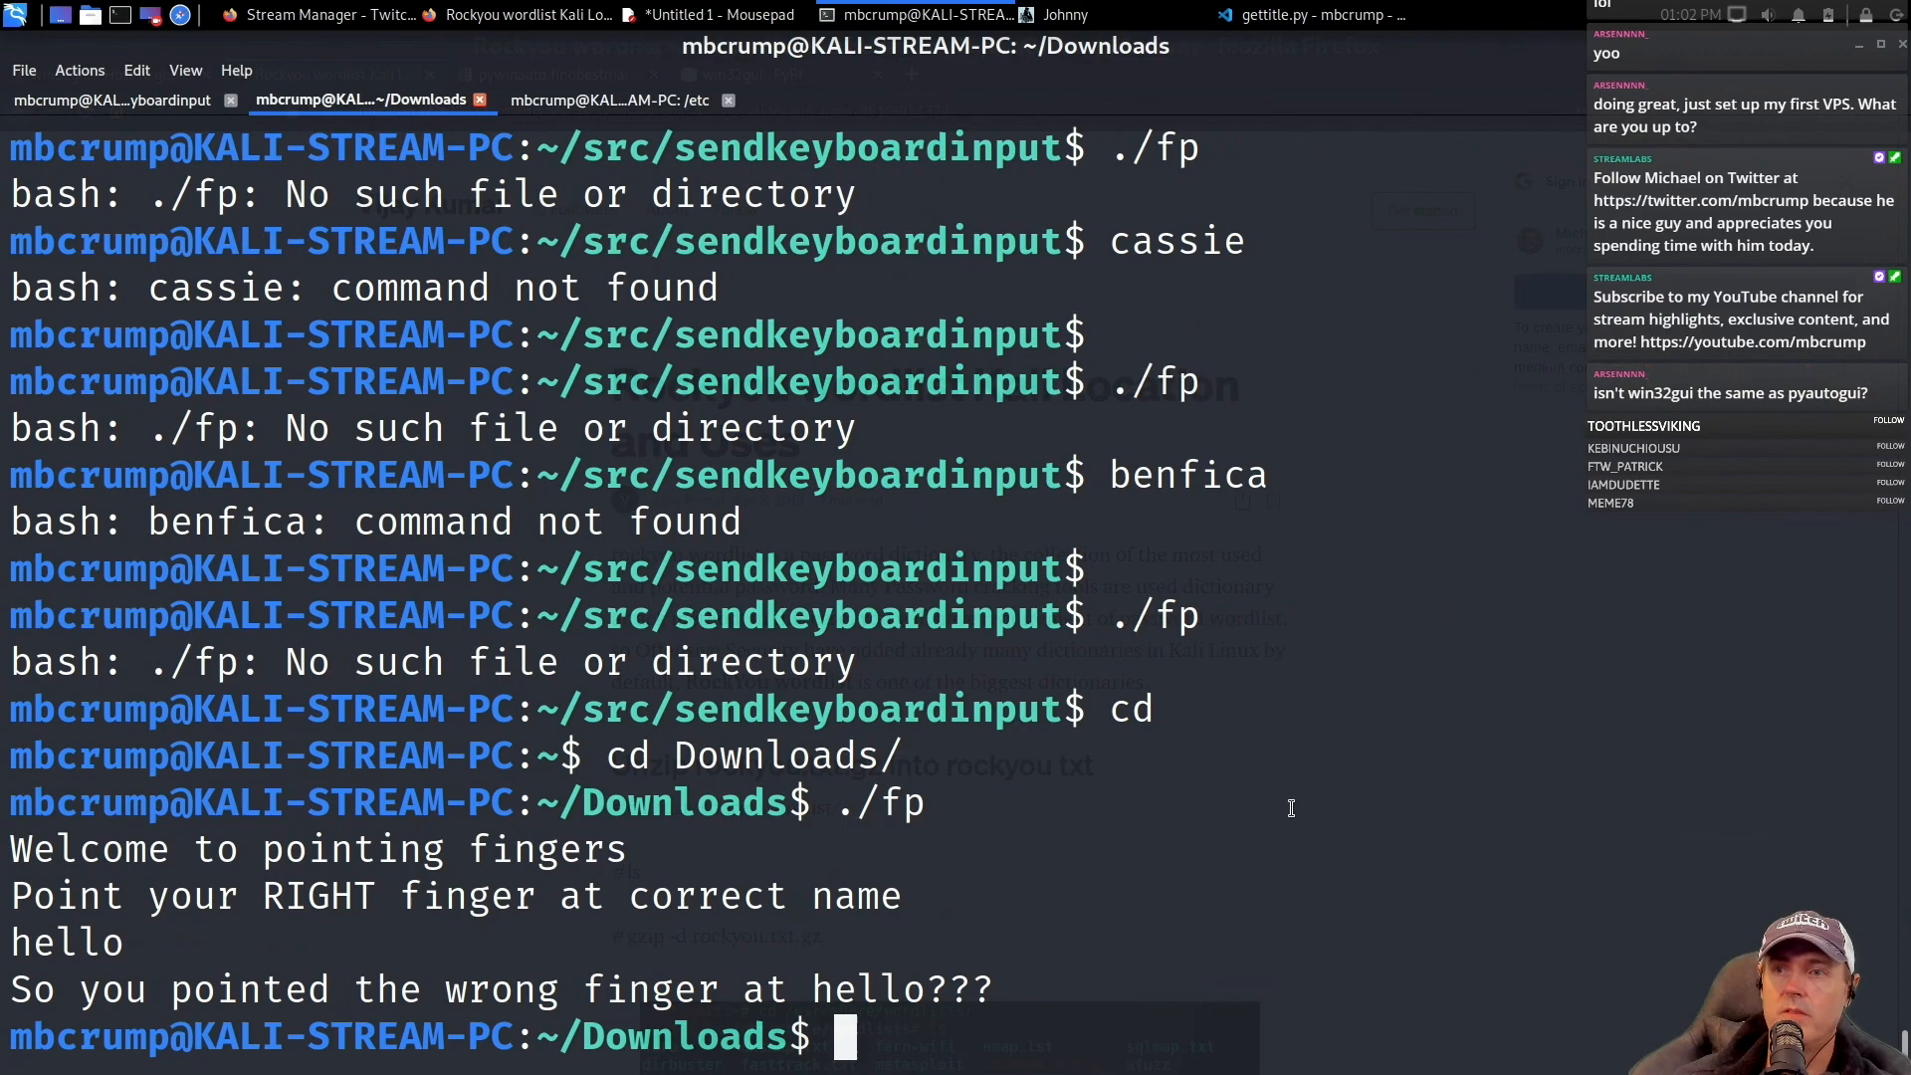